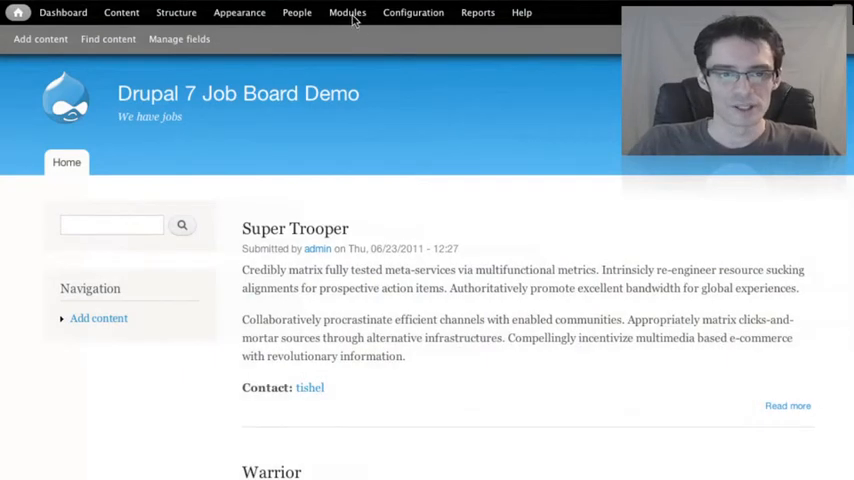
Step: Enable the Views and Views UI modules, accepting the Chaos tools dependency
click(347, 12)
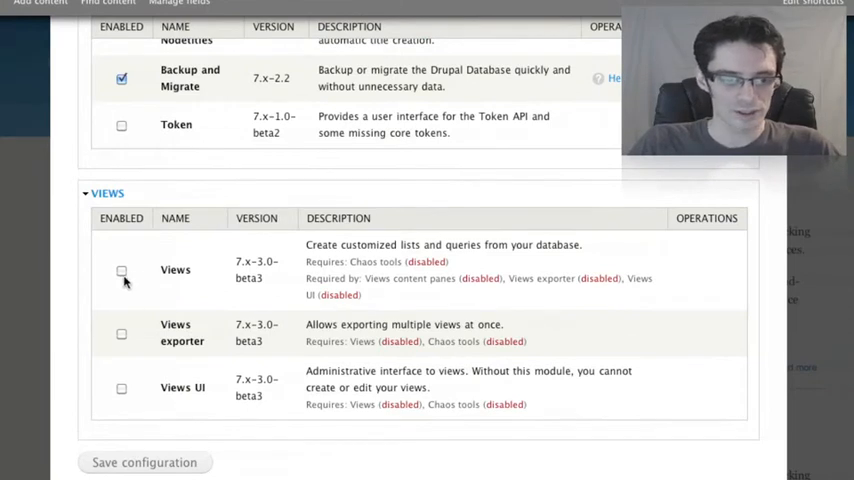
click(121, 270)
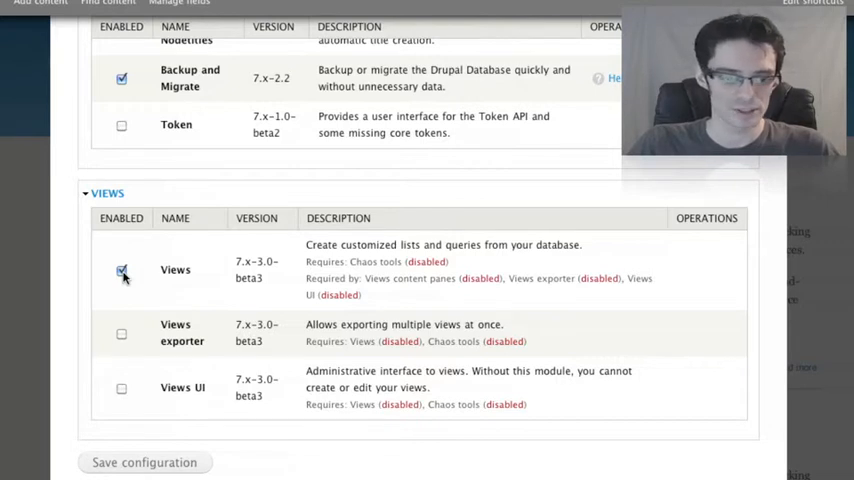
click(122, 388)
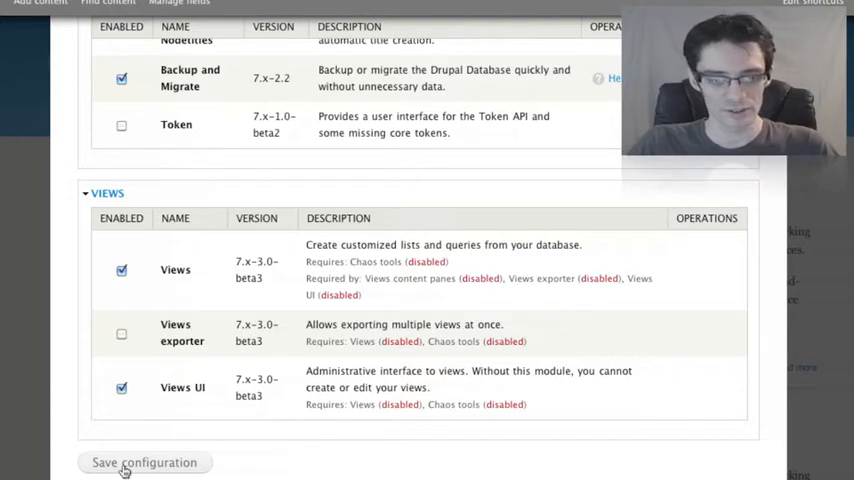
click(144, 462)
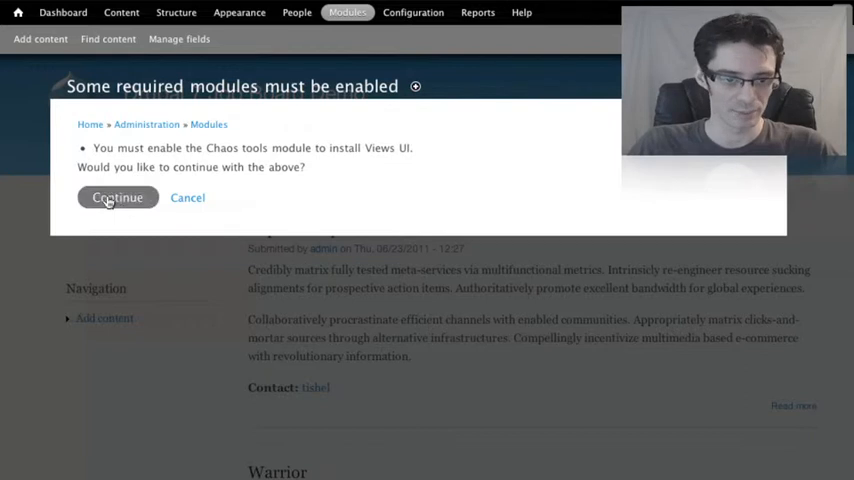
click(117, 197)
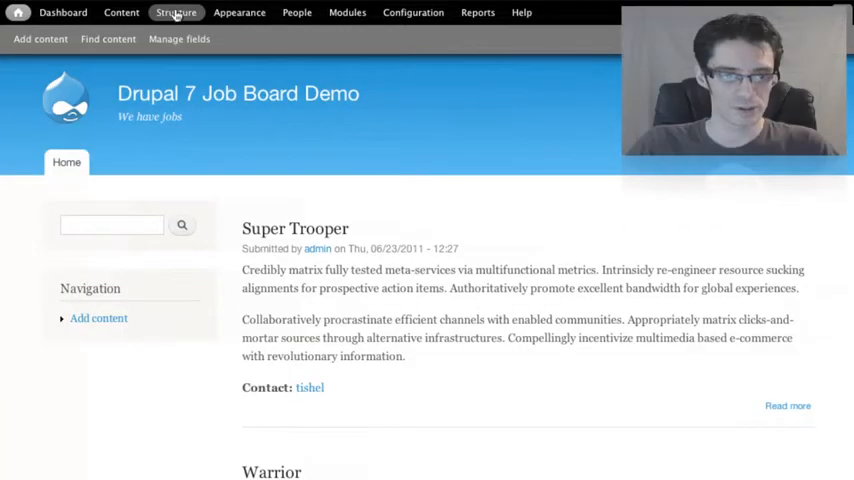
Step: Browse the Structure > Views list of default views like Archive and Front page
click(176, 12)
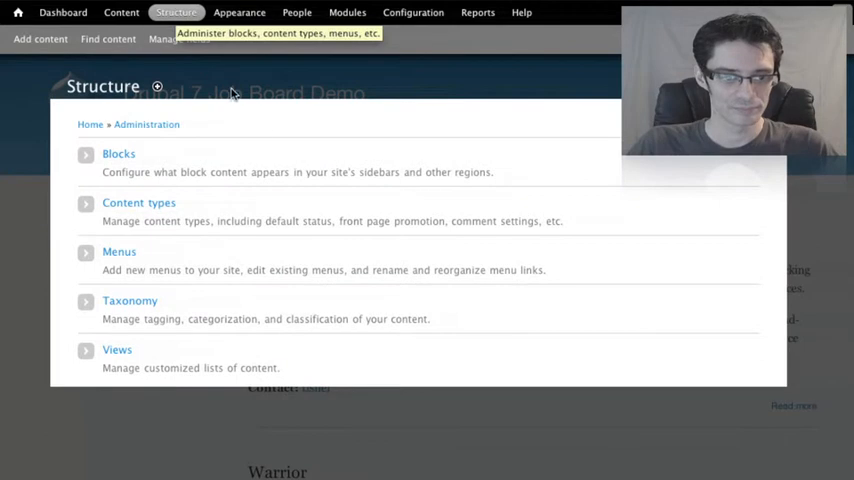
mouse_move(124, 355)
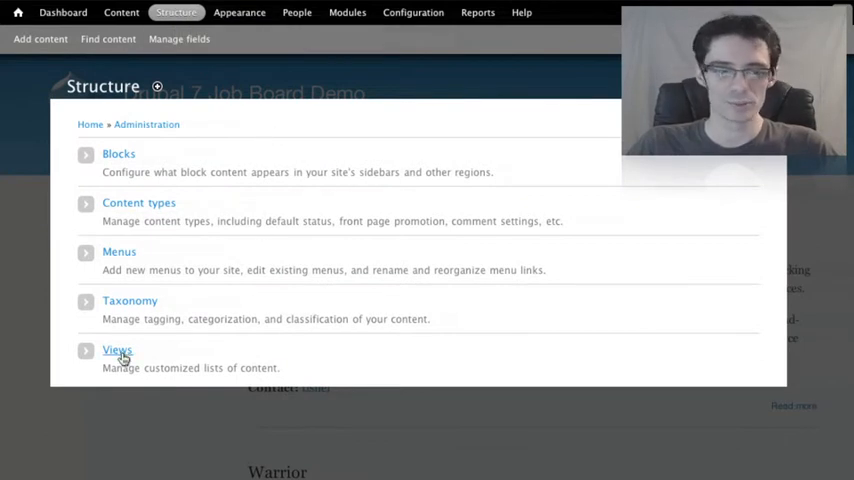
click(117, 349)
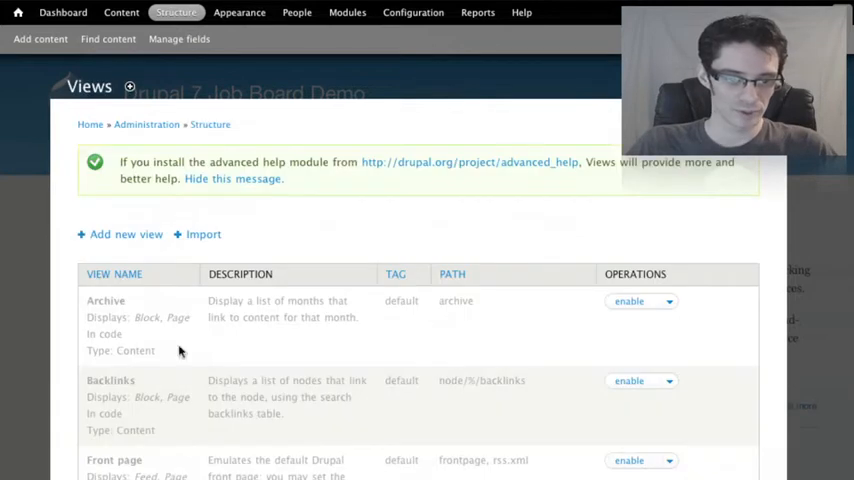
mouse_move(771, 245)
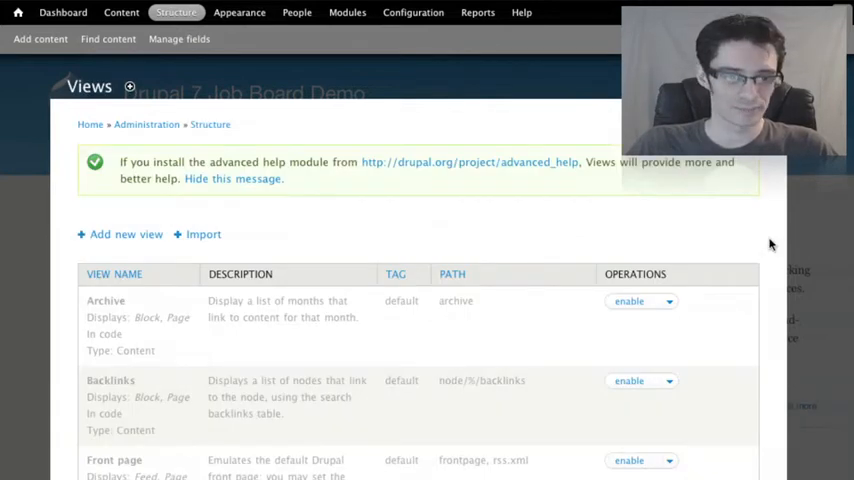
scroll(down, 3)
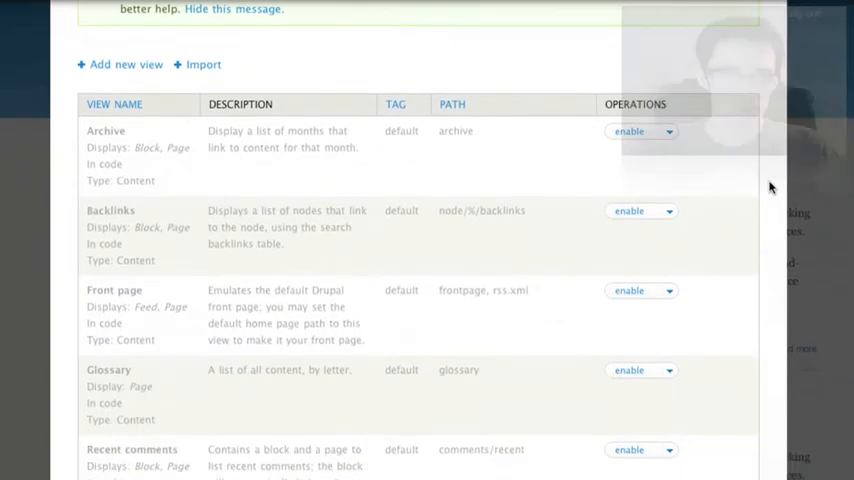
scroll(down, 3)
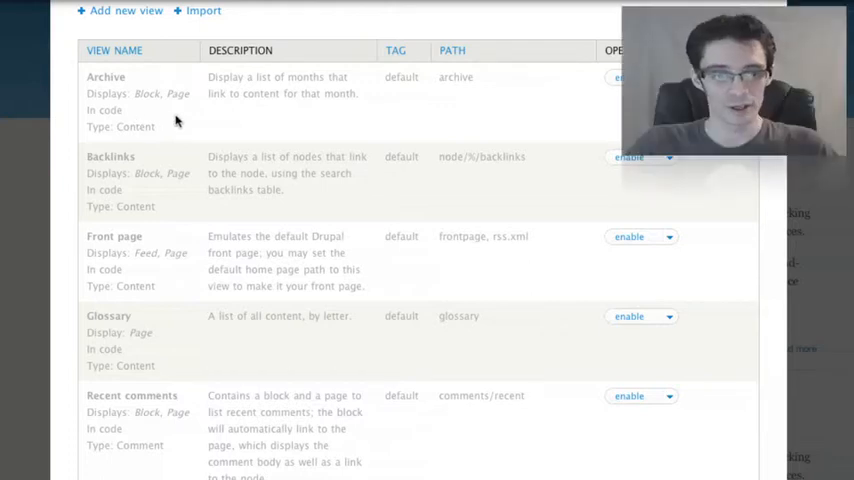
mouse_move(178, 122)
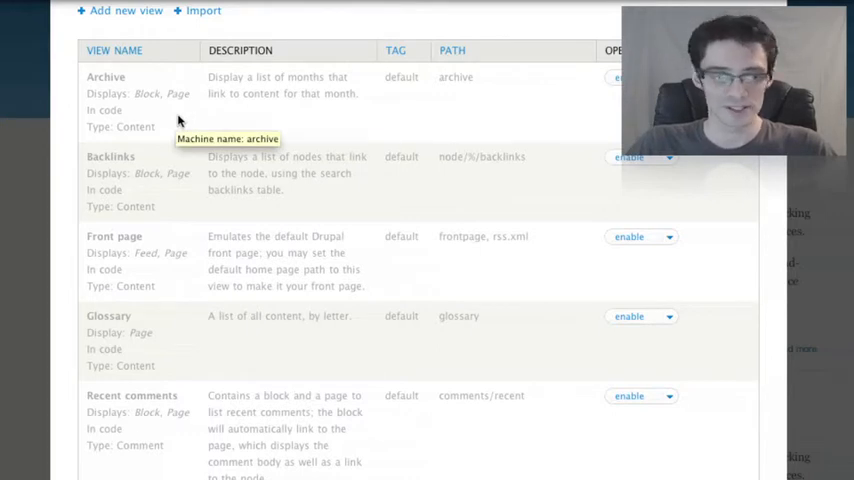
mouse_move(178, 209)
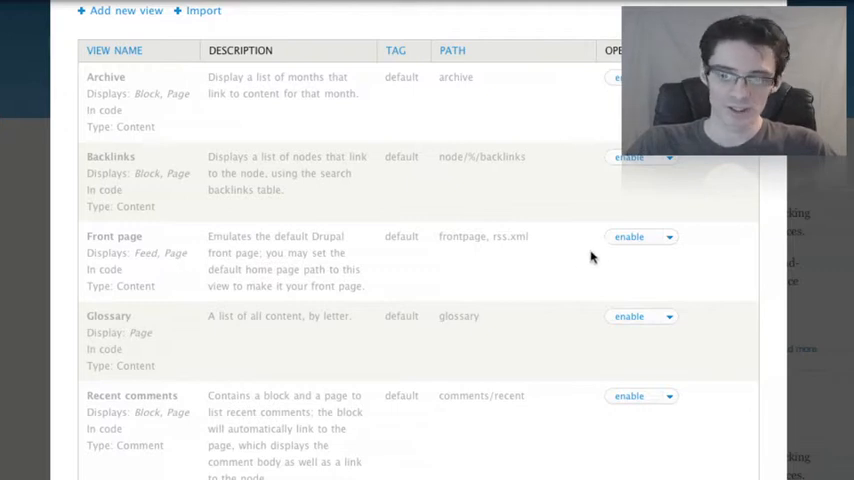
Step: Enable the Front page view and reveal its edit, disable, clone and export operations
click(629, 237)
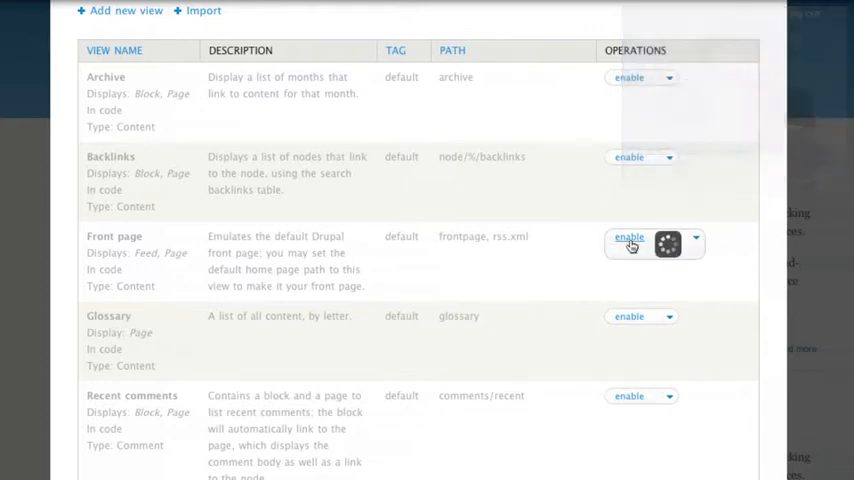
click(630, 241)
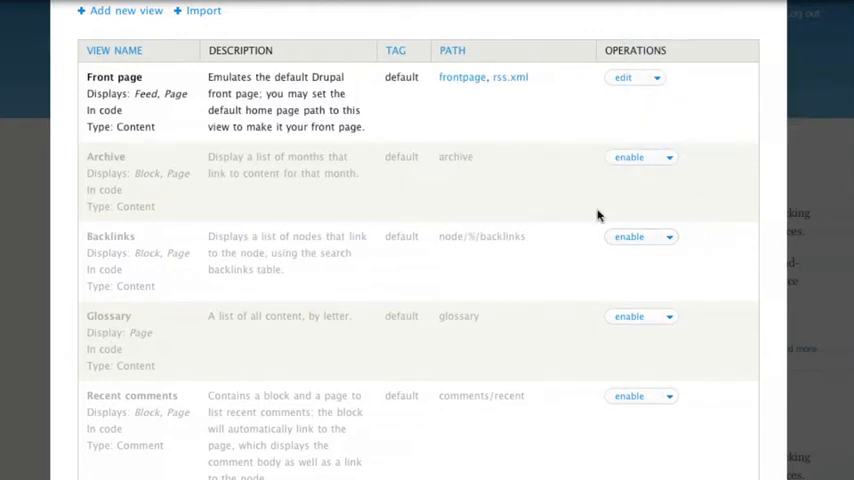
mouse_move(360, 120)
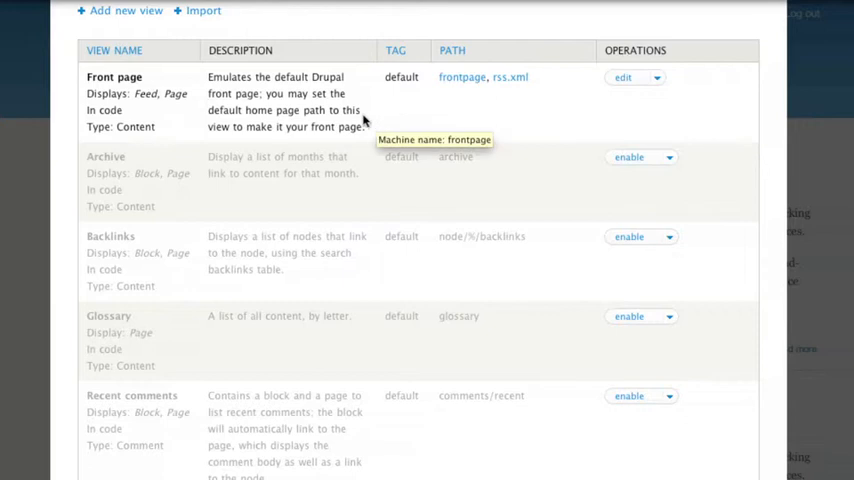
mouse_move(190, 113)
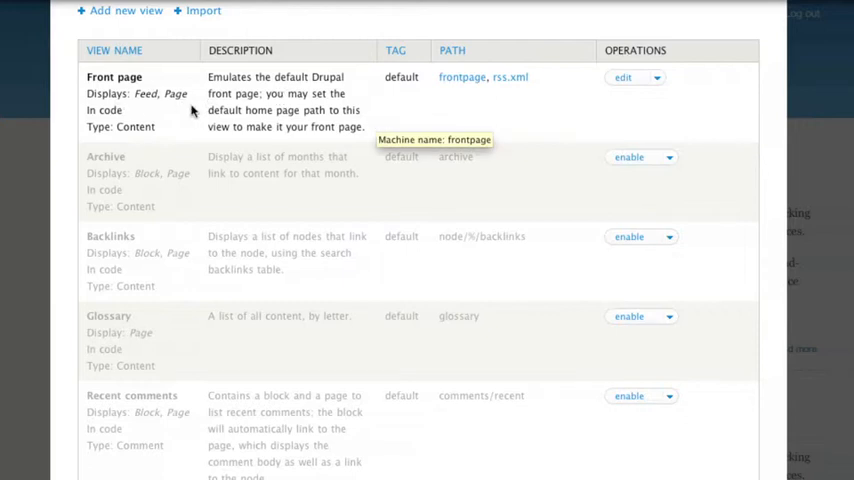
mouse_move(441, 98)
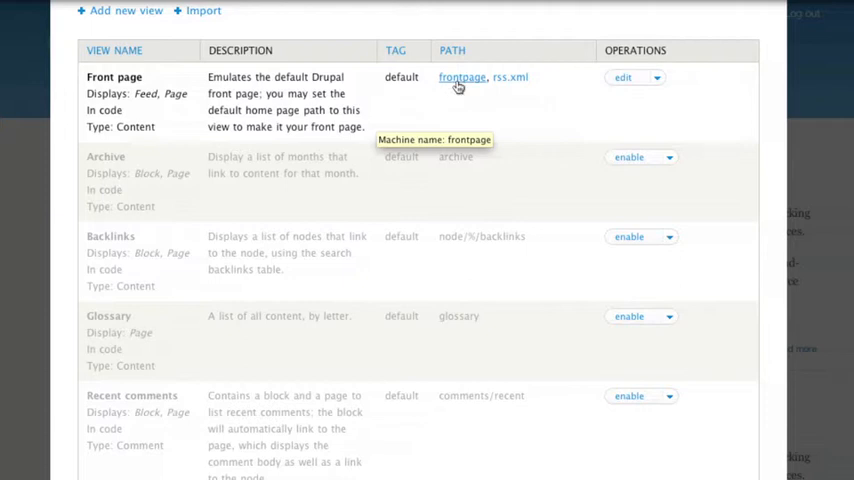
mouse_move(456, 90)
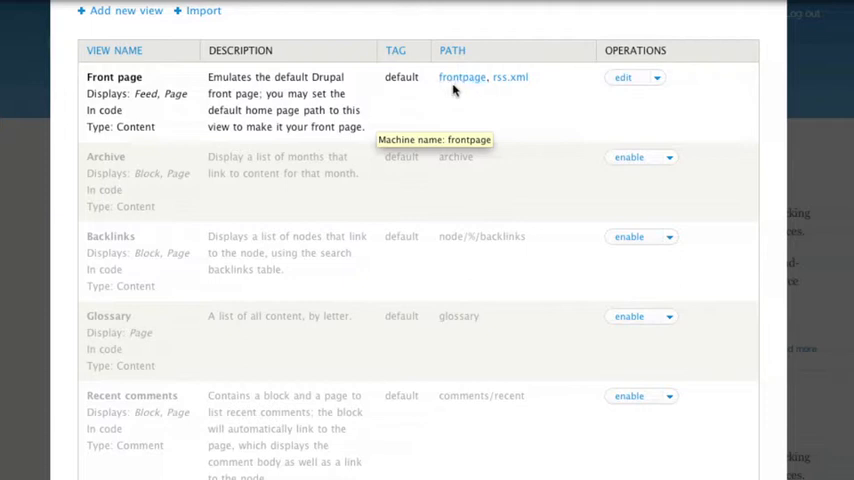
mouse_move(511, 87)
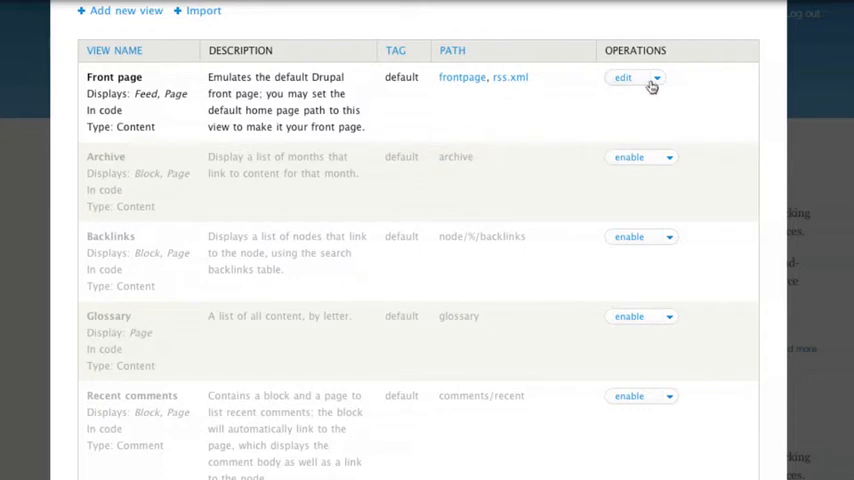
click(666, 77)
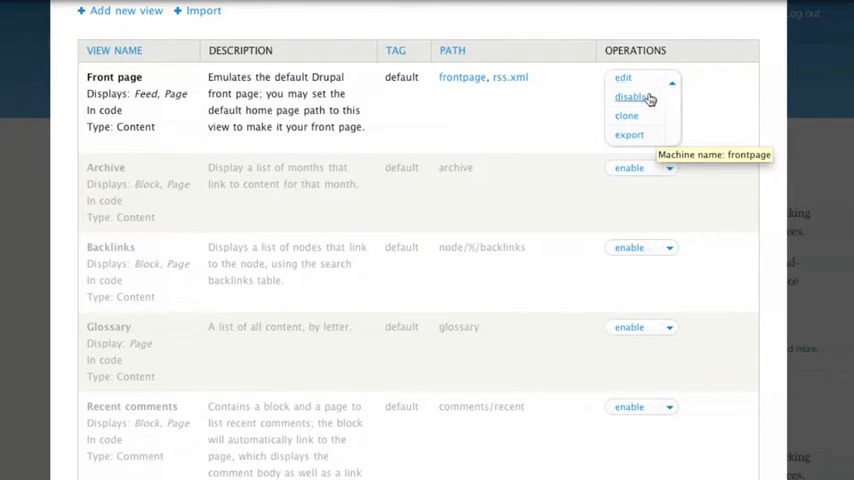
mouse_move(626, 115)
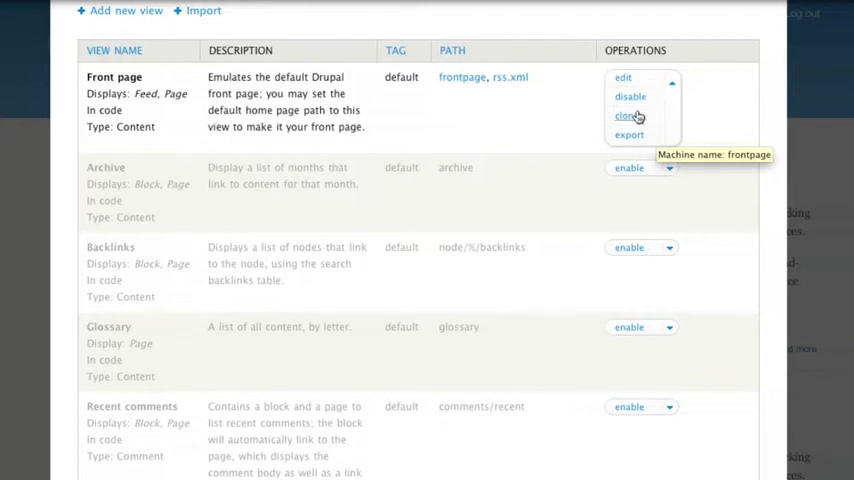
mouse_move(630, 135)
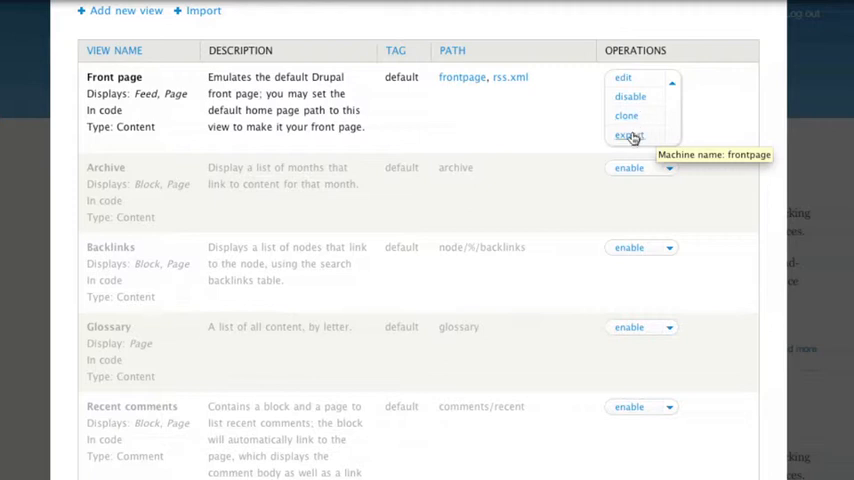
mouse_move(650, 142)
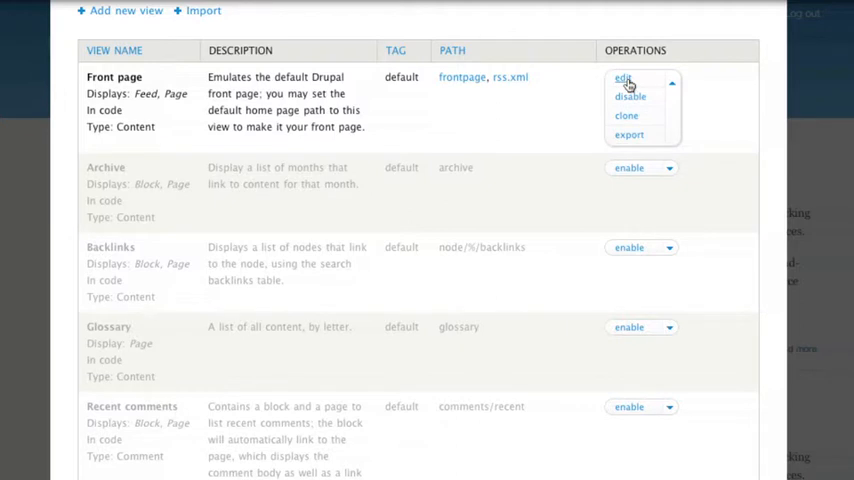
Step: Open the Front page view editor and review its Page display settings
click(616, 78)
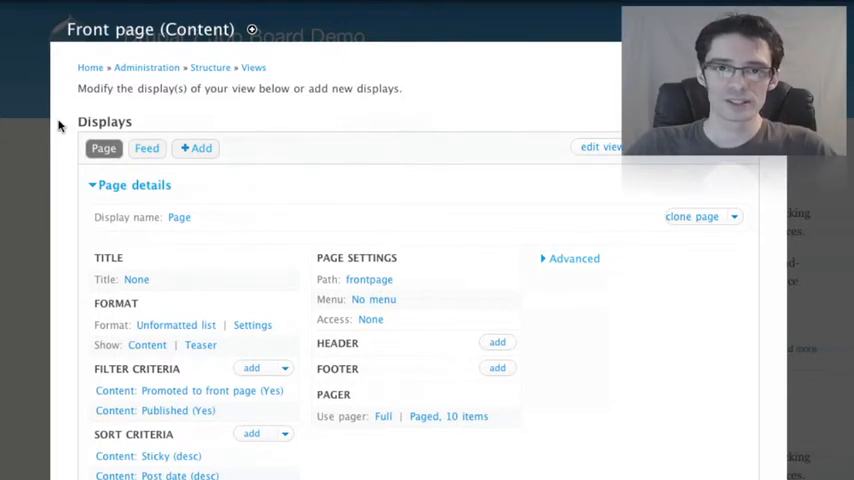
scroll(down, 3)
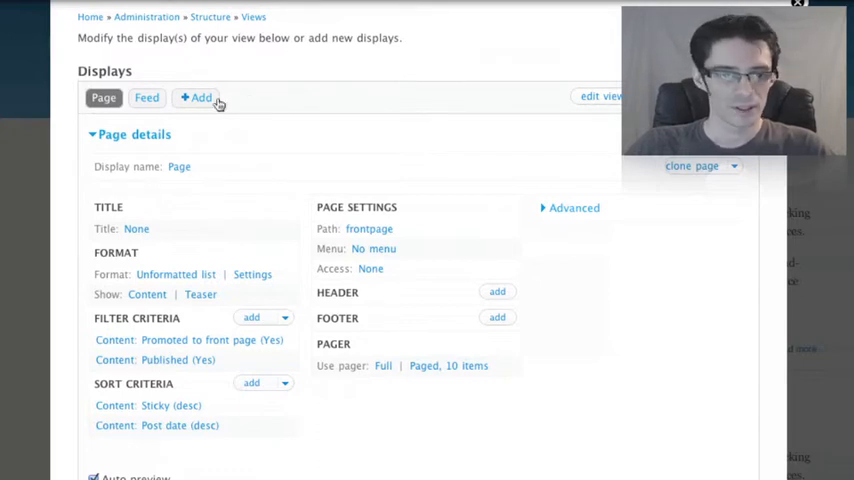
click(196, 98)
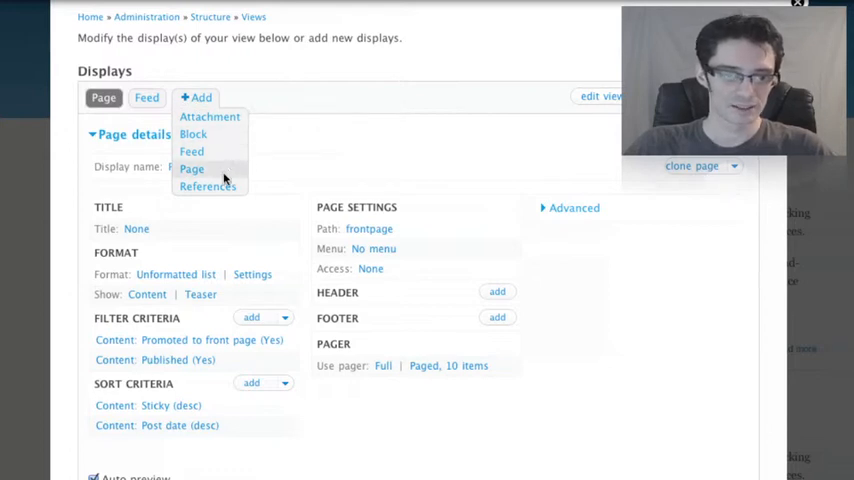
mouse_move(292, 74)
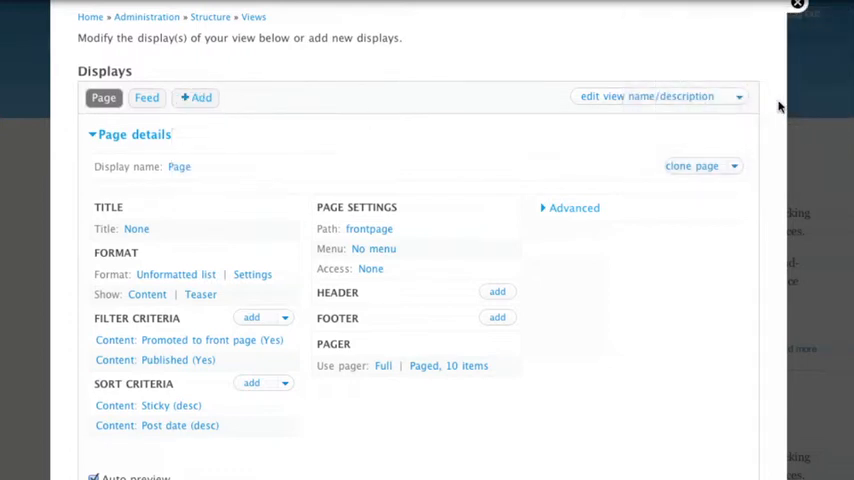
click(741, 97)
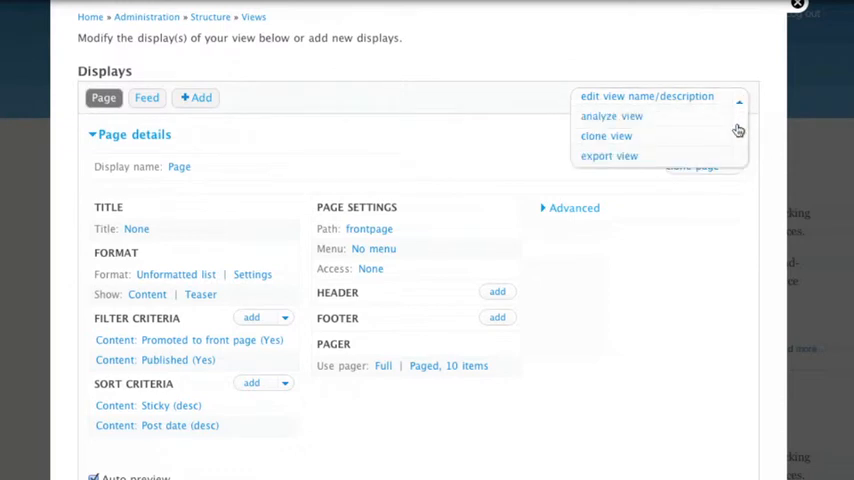
mouse_move(717, 115)
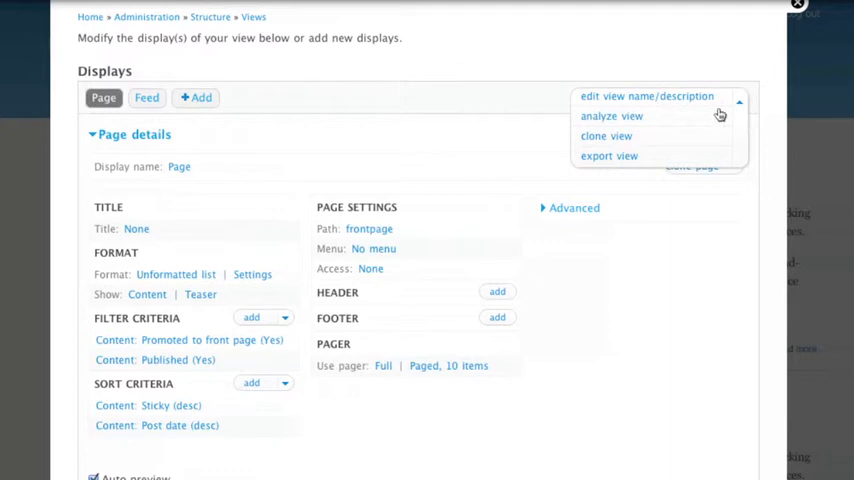
mouse_move(665, 120)
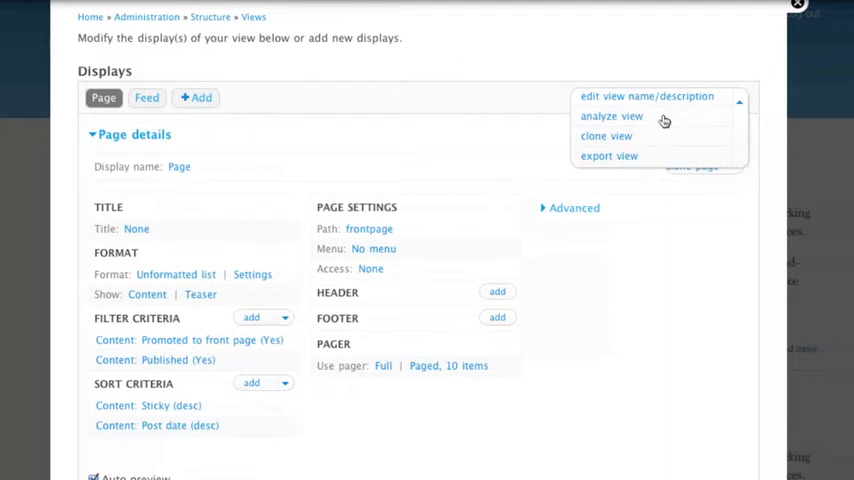
mouse_move(662, 127)
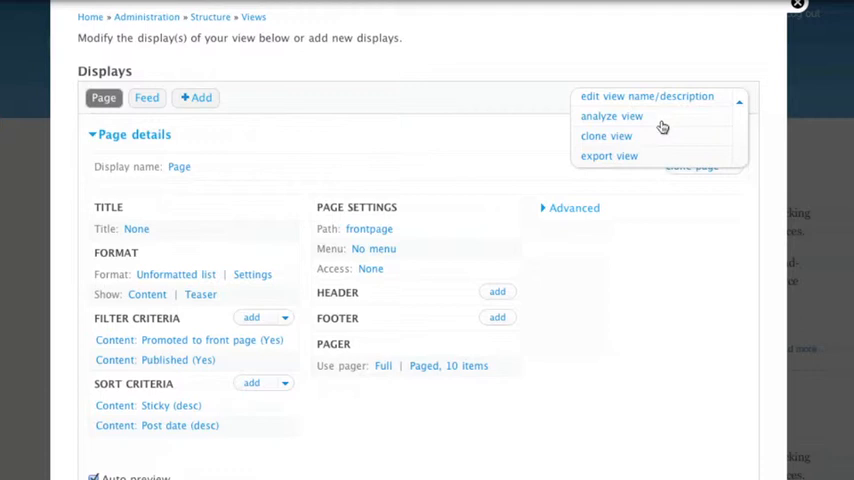
mouse_move(738, 88)
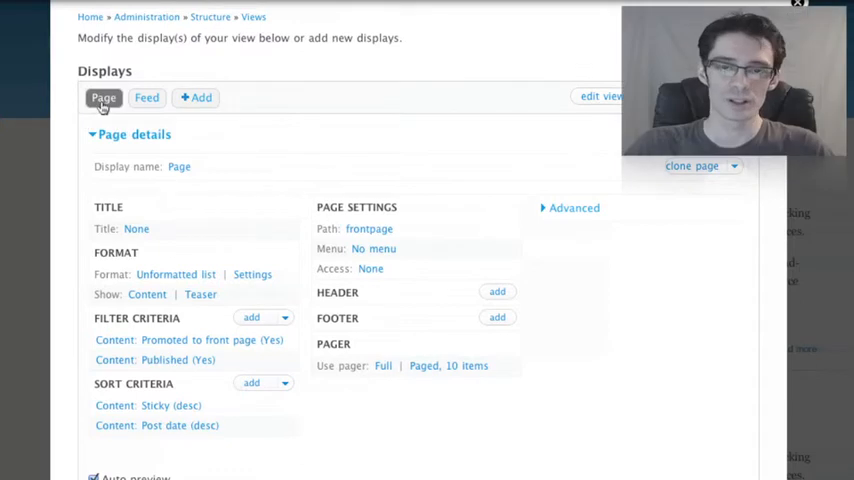
mouse_move(283, 110)
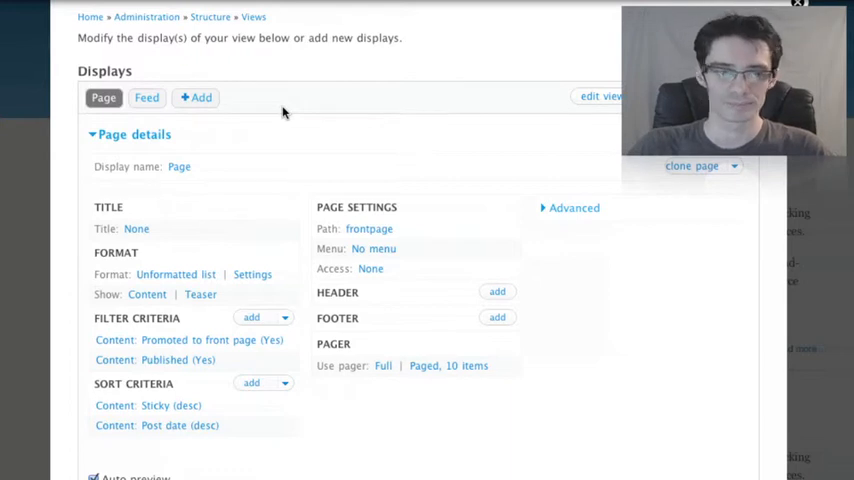
mouse_move(60, 183)
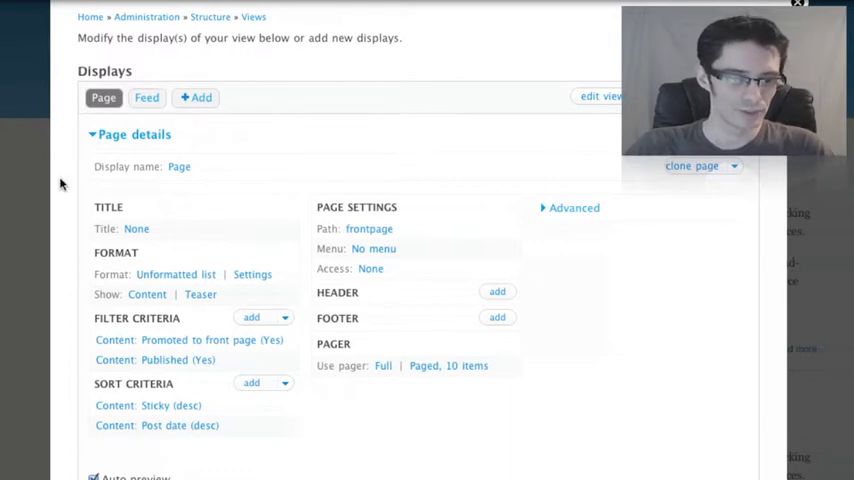
mouse_move(62, 176)
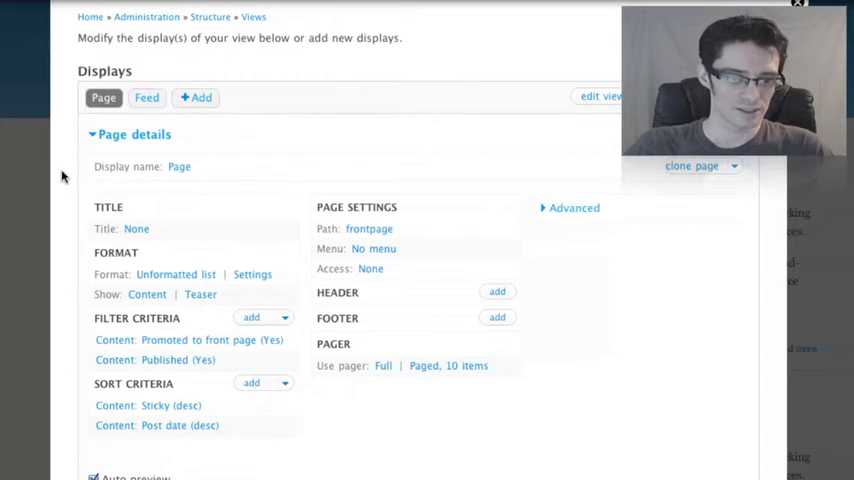
mouse_move(125, 212)
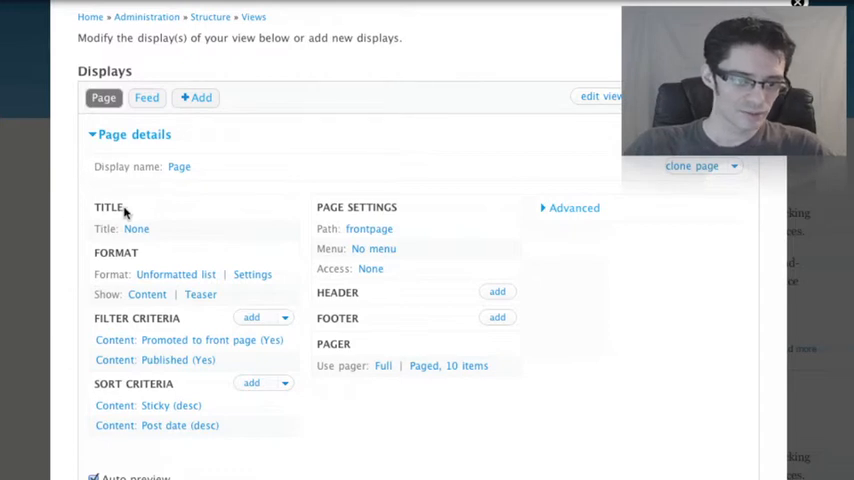
mouse_move(163, 231)
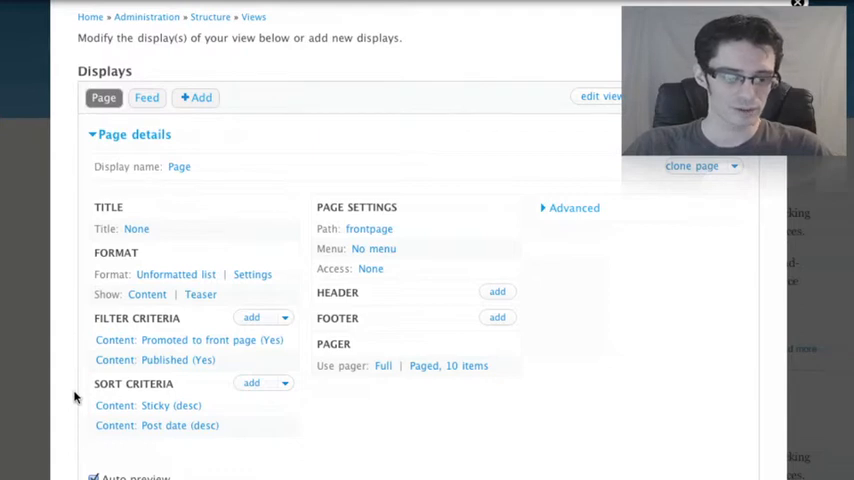
mouse_move(66, 401)
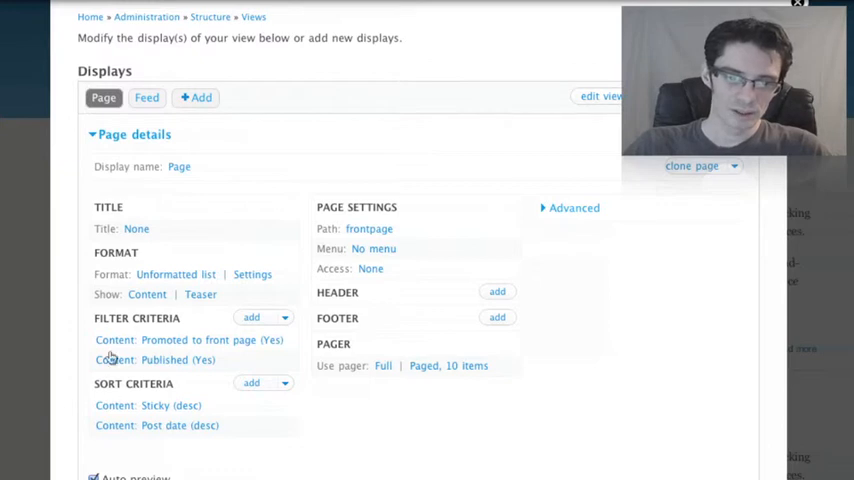
mouse_move(444, 228)
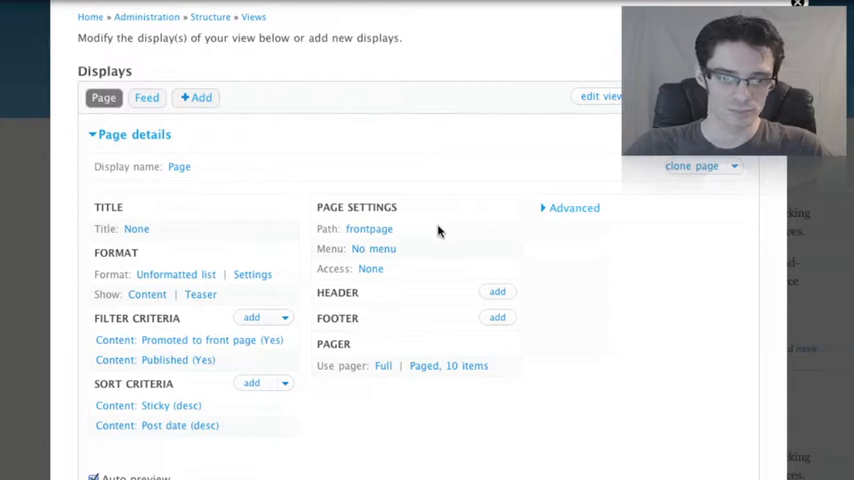
mouse_move(370, 232)
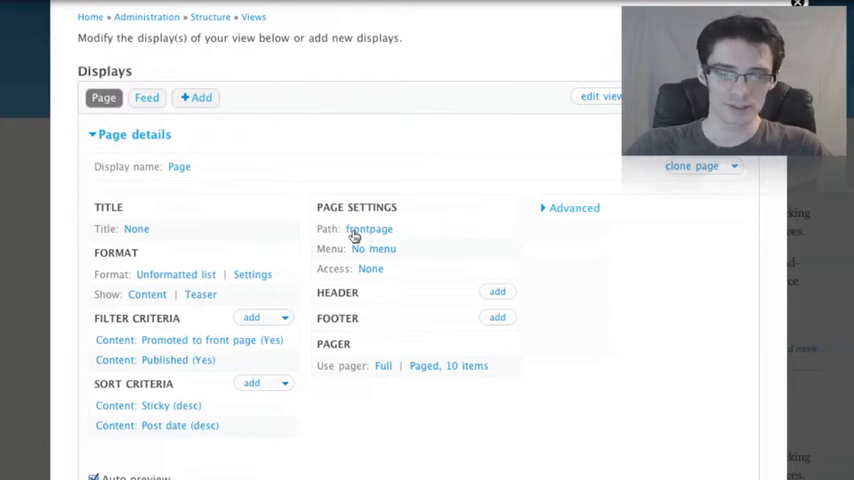
mouse_move(410, 235)
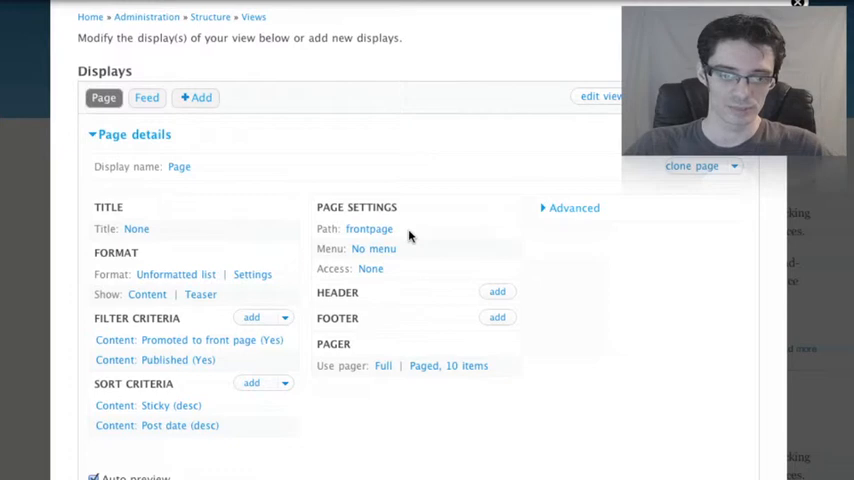
mouse_move(442, 167)
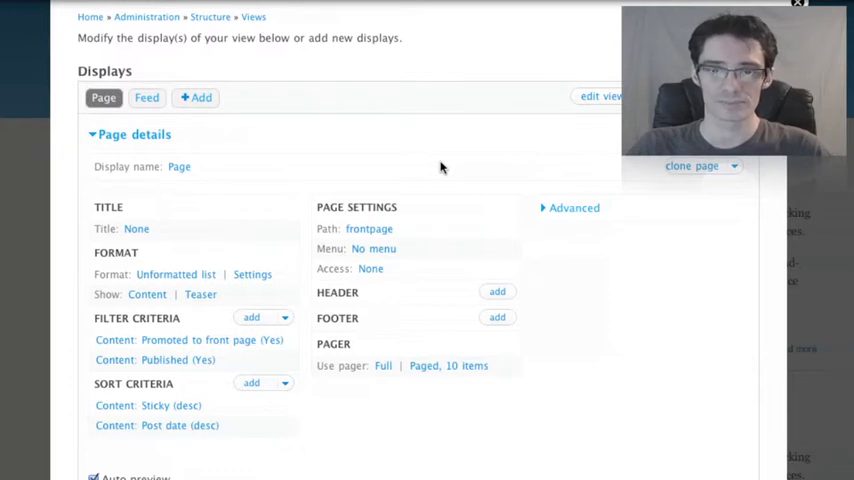
mouse_move(457, 166)
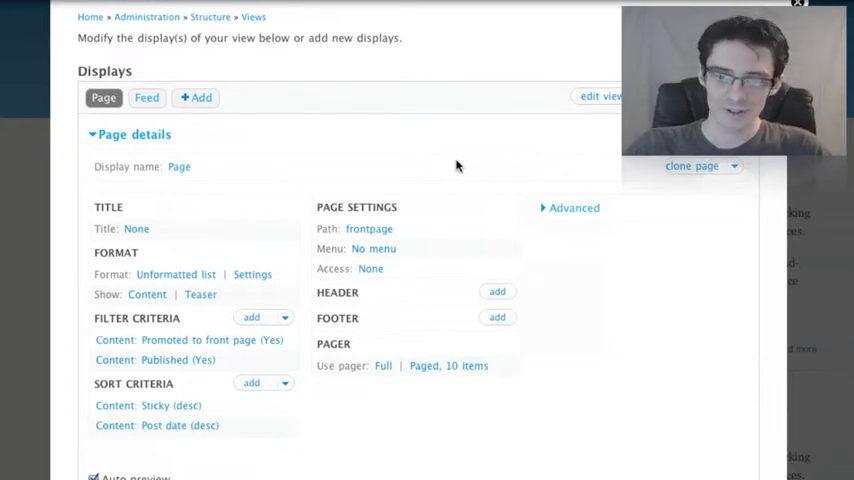
mouse_move(555, 213)
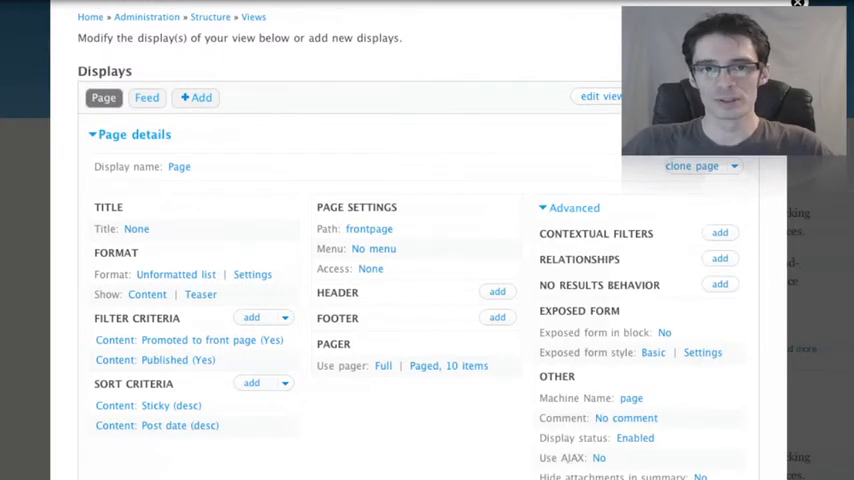
Step: Review the advanced options, then collapse the Advanced section to show the preview
scroll(down, 3)
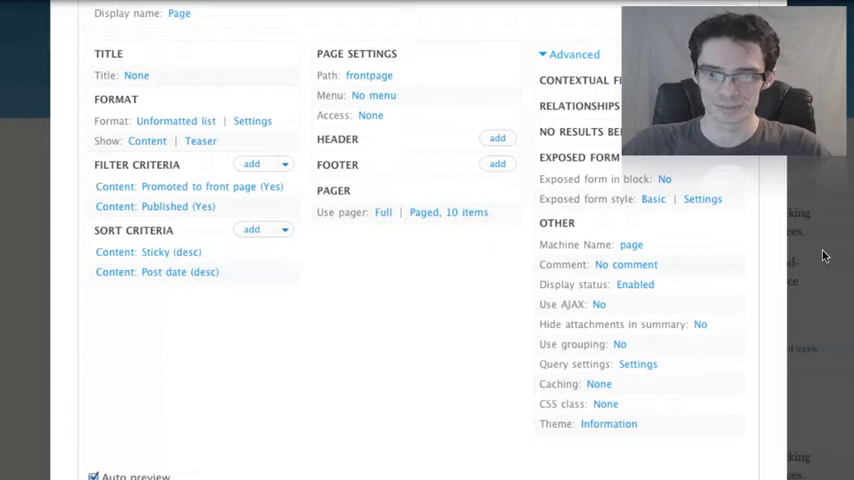
click(570, 54)
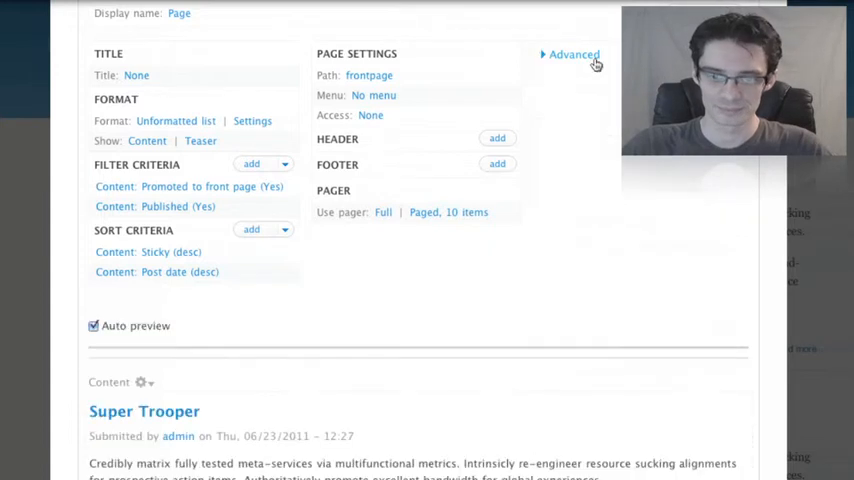
scroll(down, 3)
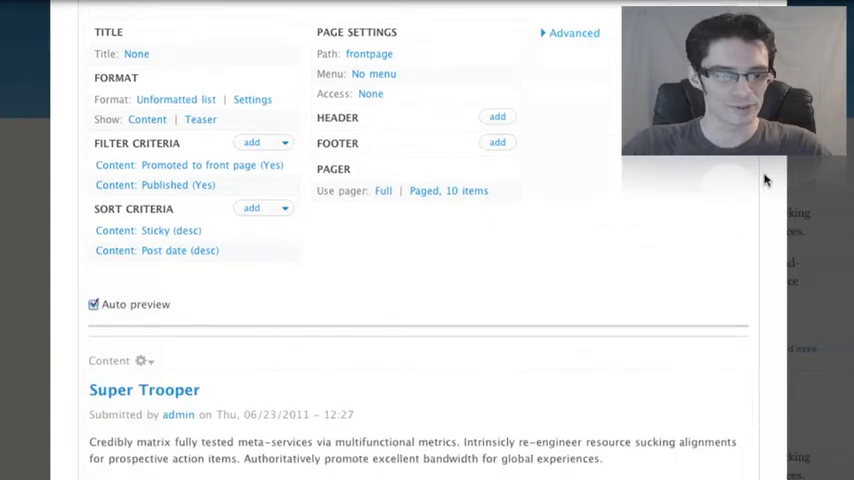
scroll(down, 3)
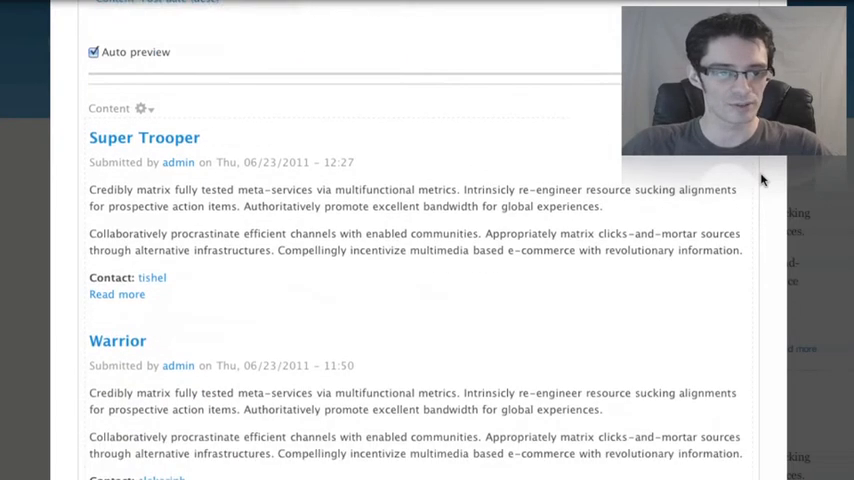
scroll(down, 3)
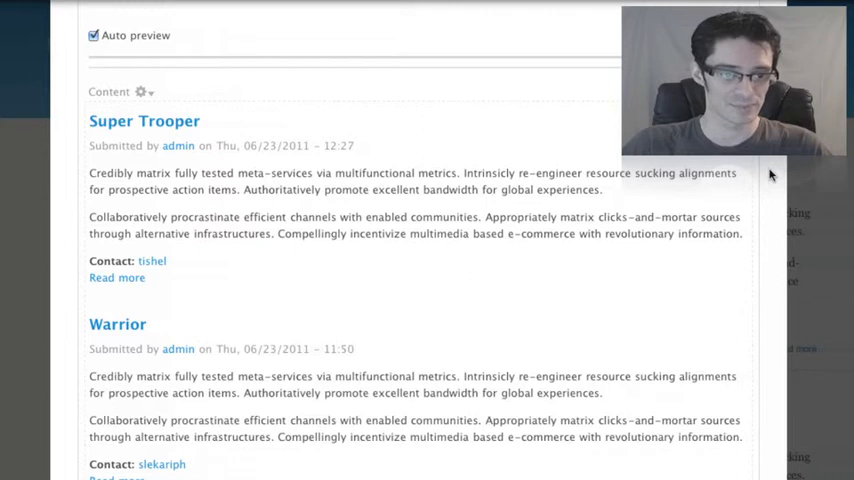
click(147, 91)
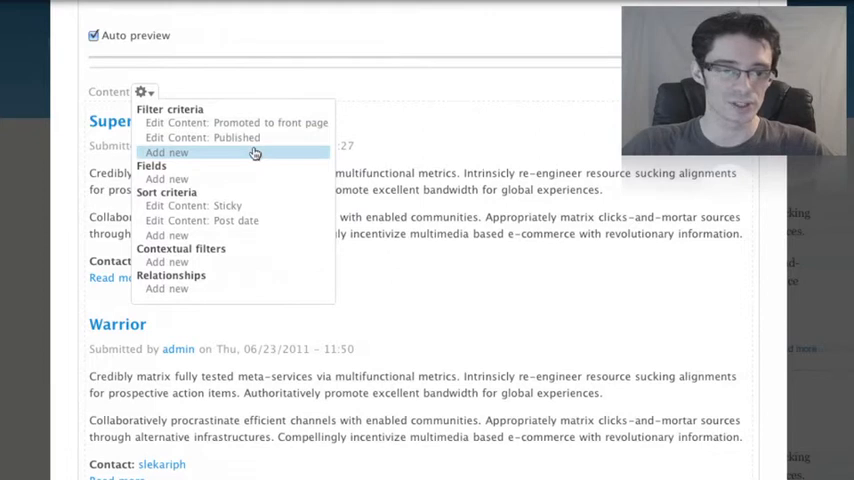
mouse_move(248, 173)
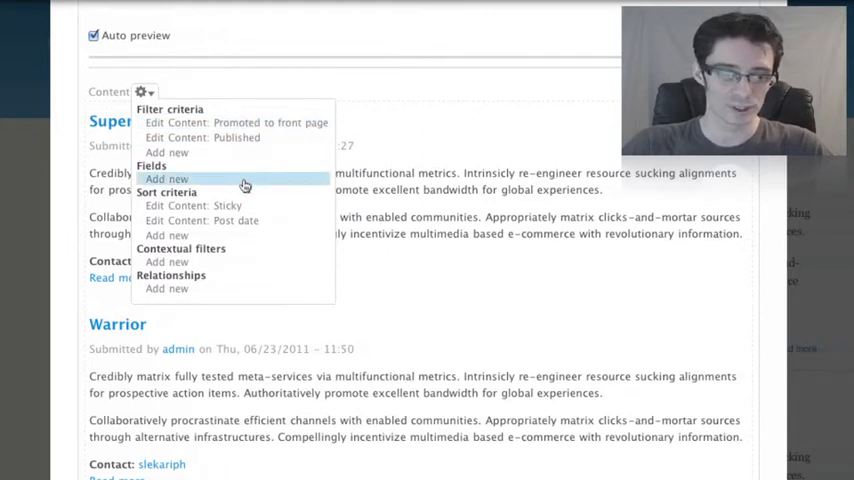
mouse_move(245, 204)
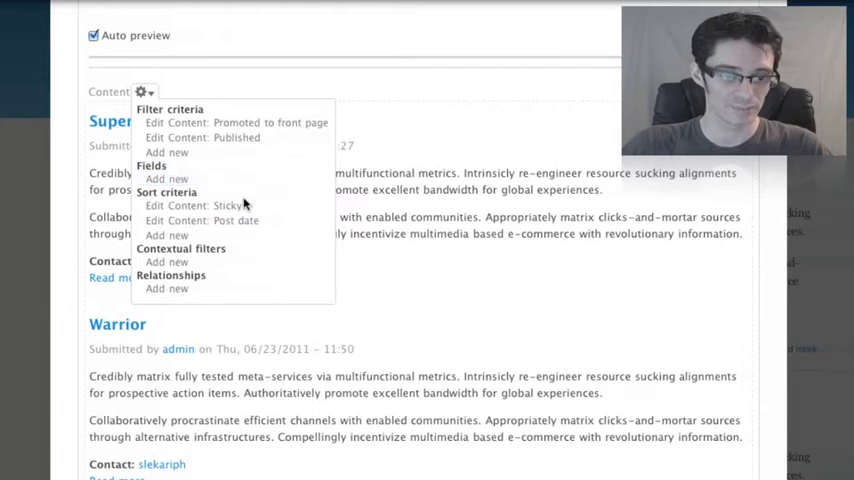
mouse_move(205, 289)
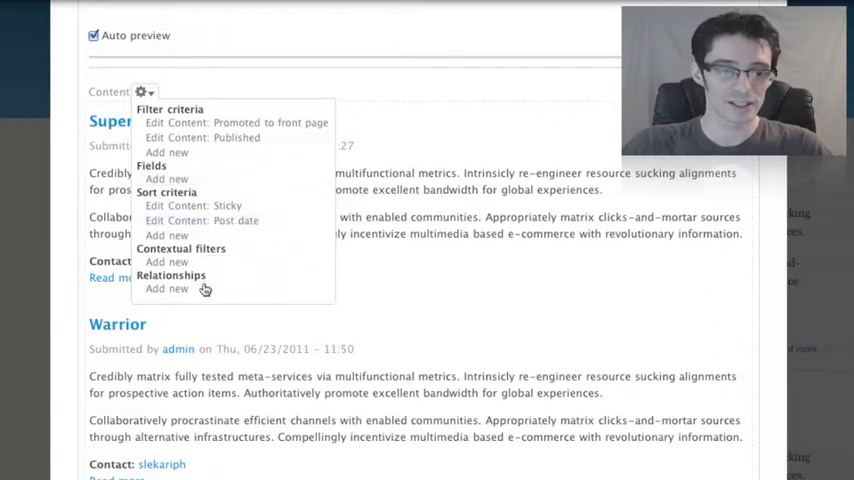
mouse_move(152, 98)
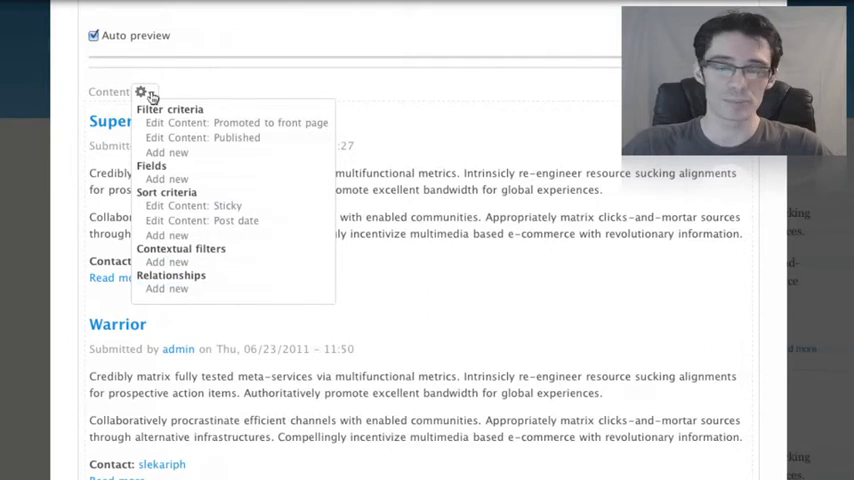
click(140, 92)
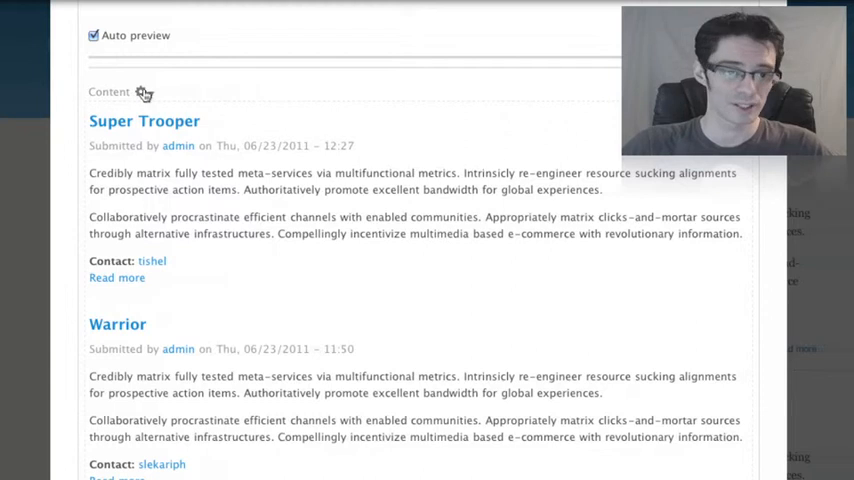
click(142, 91)
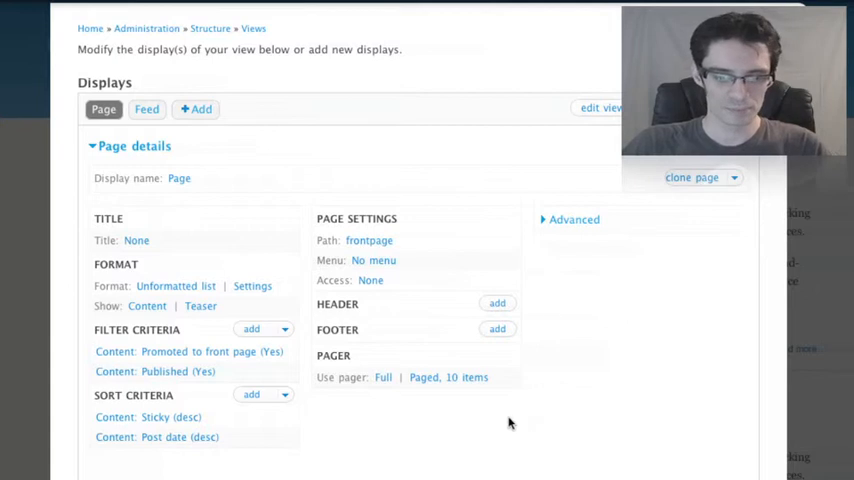
mouse_move(458, 383)
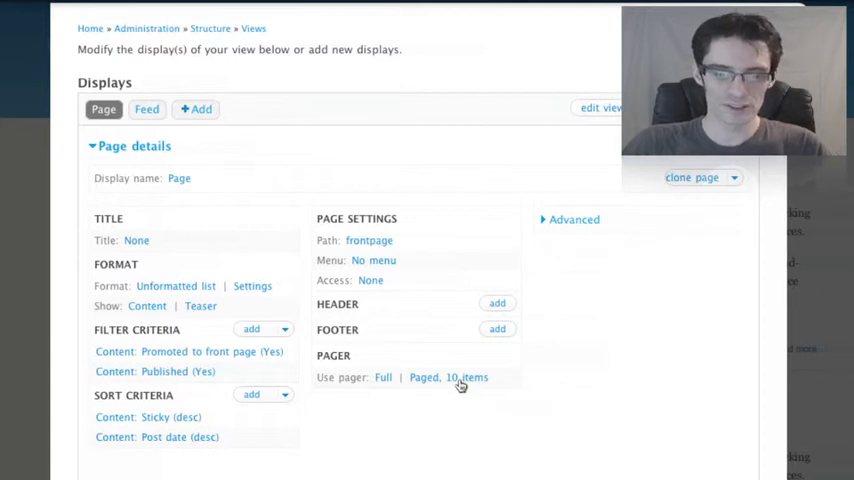
mouse_move(460, 385)
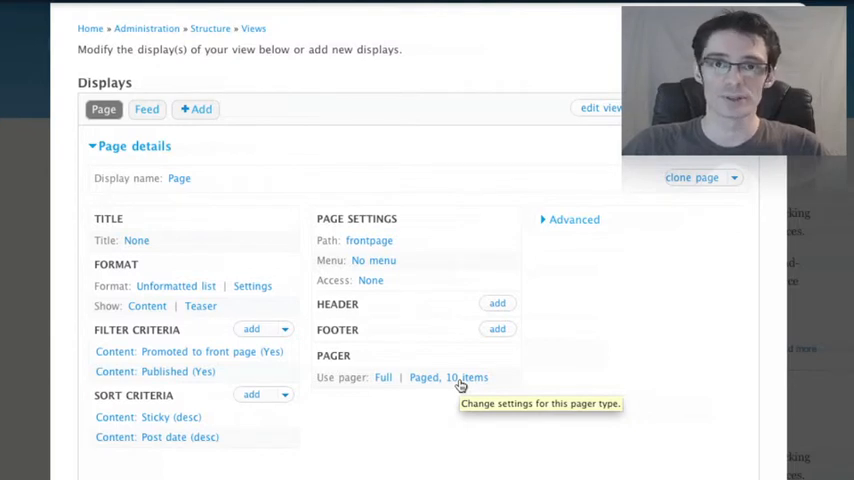
Step: Open the Page display's 'Paged, 10 items' pager options
click(447, 377)
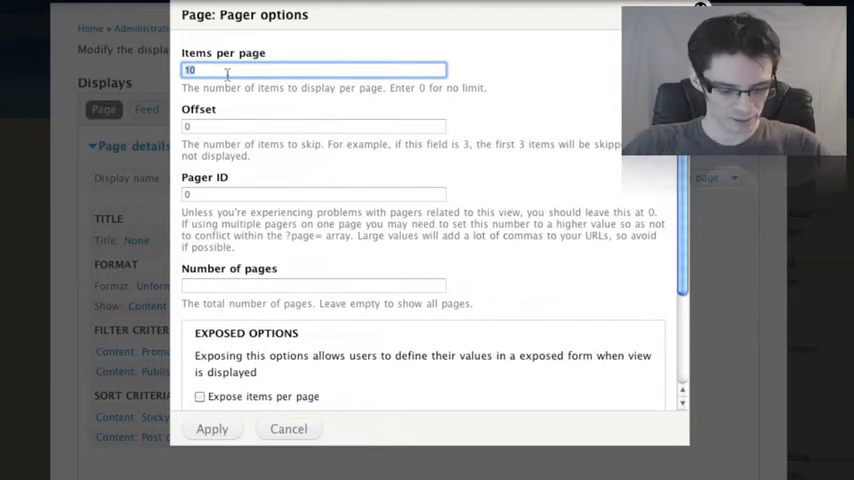
Step: Set the pager to 2 items per page and apply
text(2)
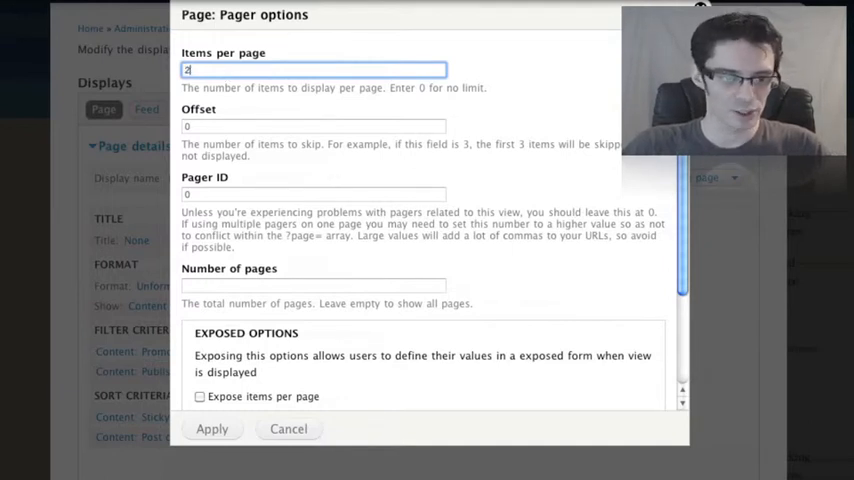
mouse_move(240, 117)
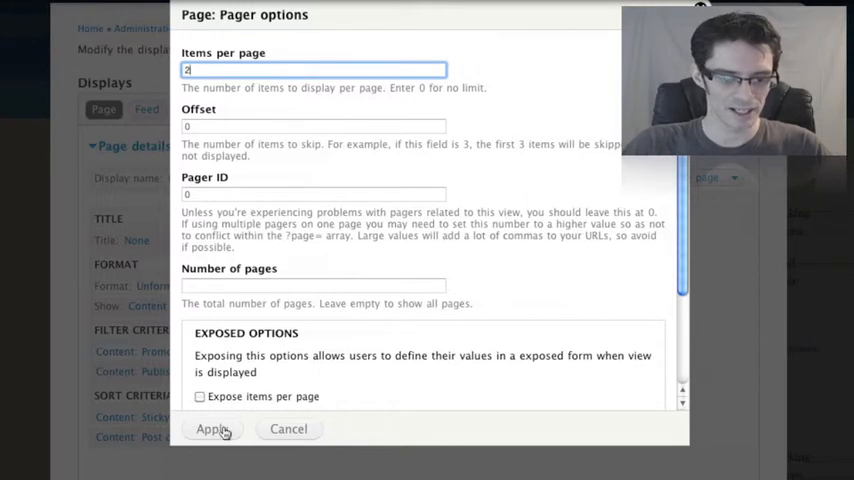
click(212, 428)
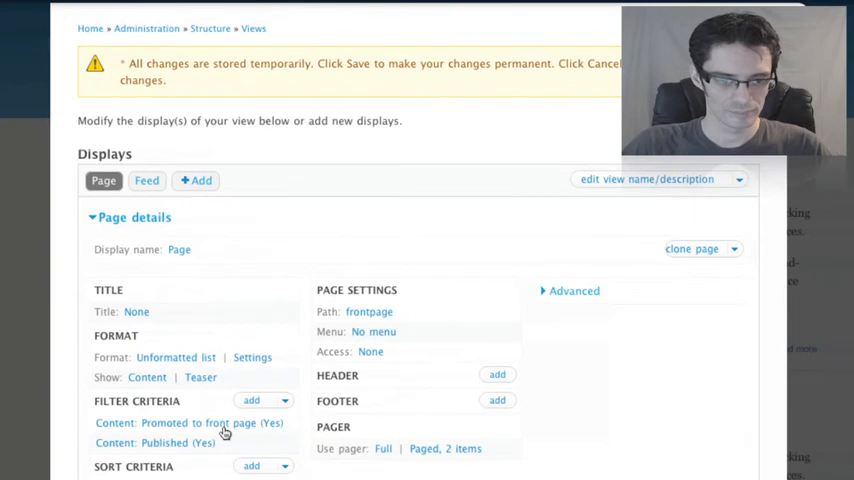
Step: Scroll the preview to its two posts and the pager area
scroll(down, 3)
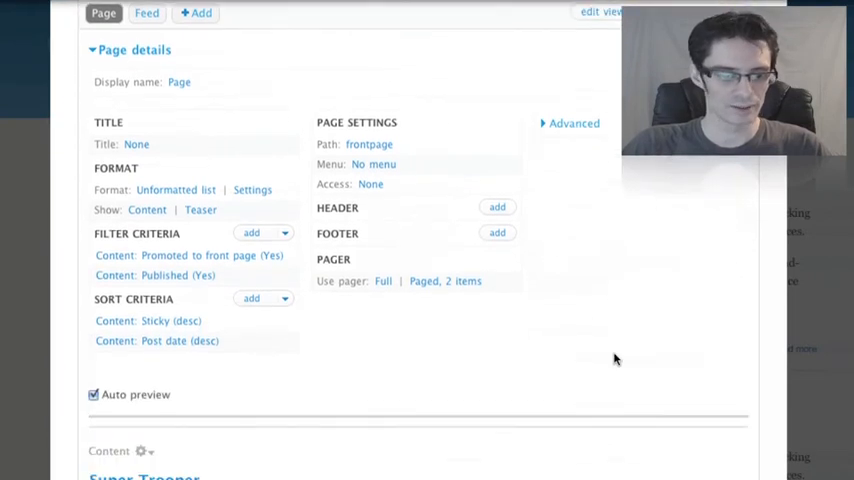
scroll(down, 3)
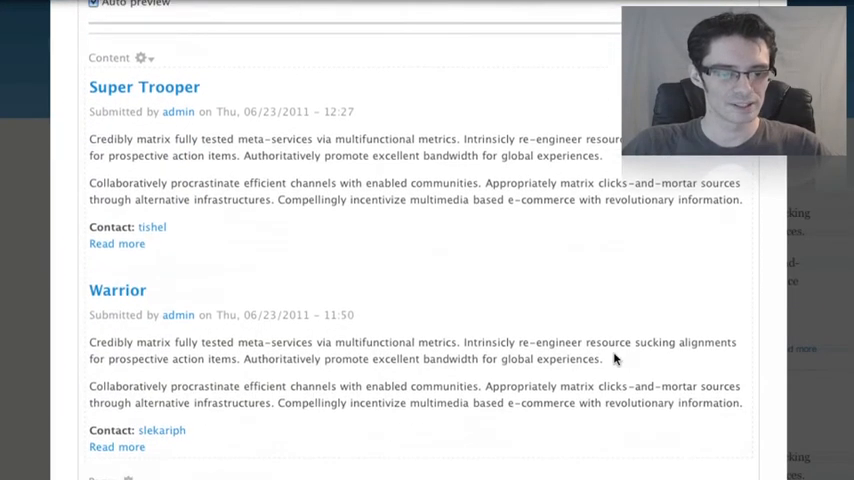
scroll(down, 3)
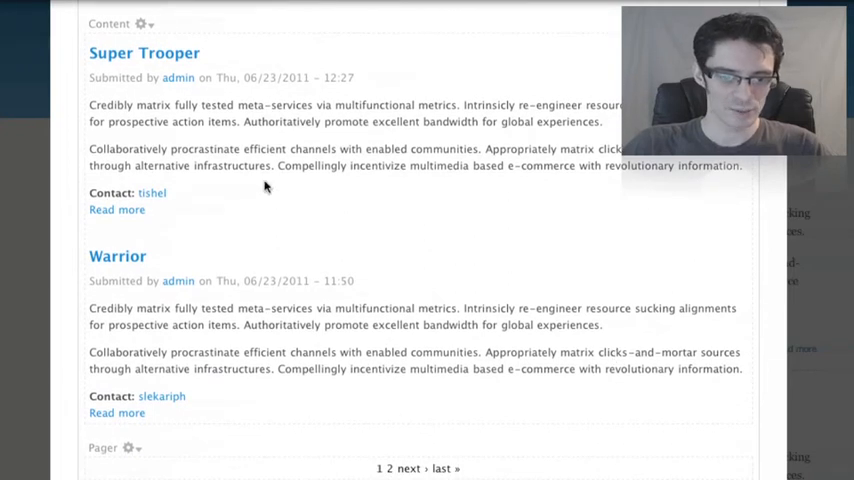
mouse_move(267, 281)
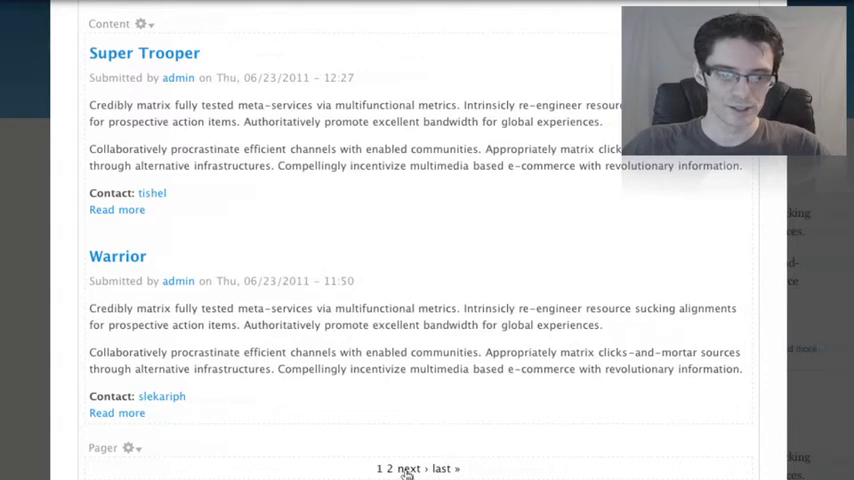
scroll(down, 3)
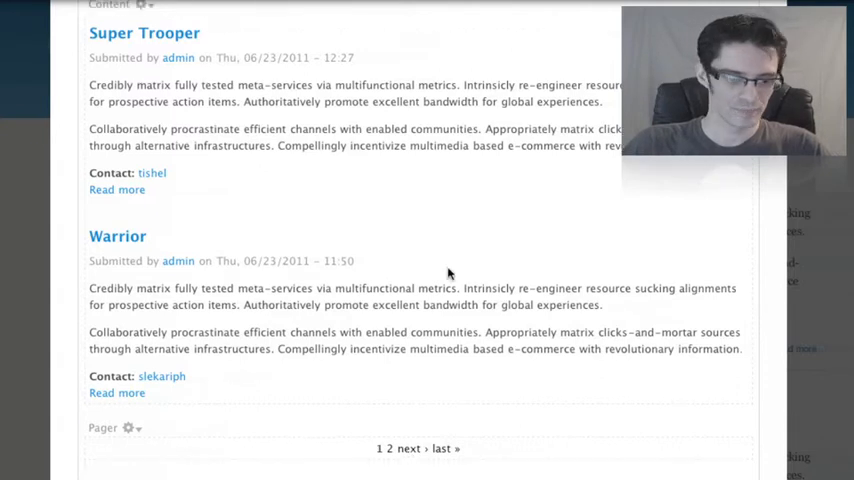
scroll(down, 3)
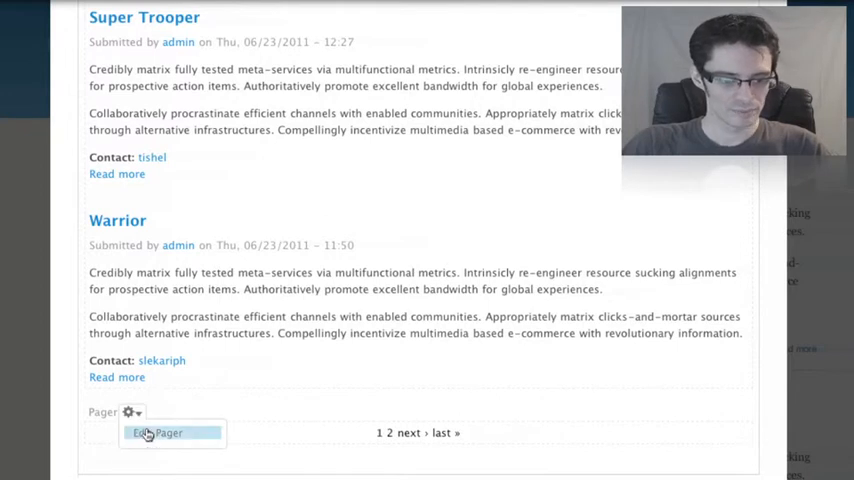
mouse_move(204, 438)
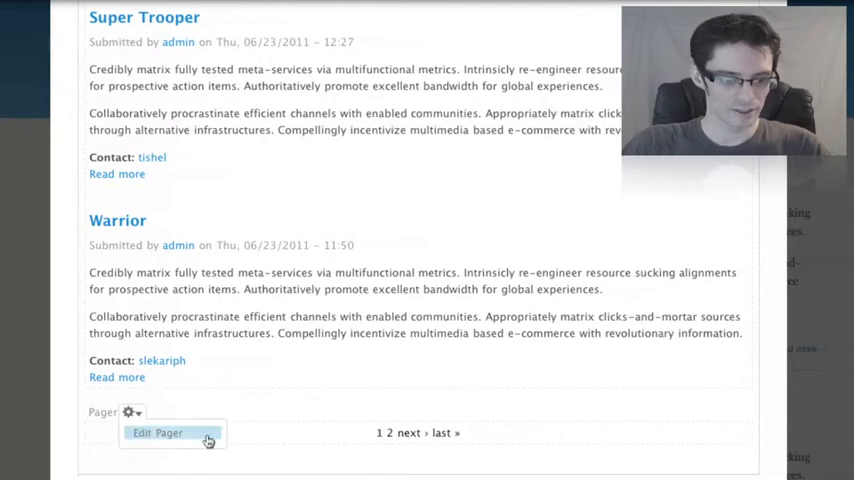
Step: Change the pager back to 10 items per page from the preview
click(168, 436)
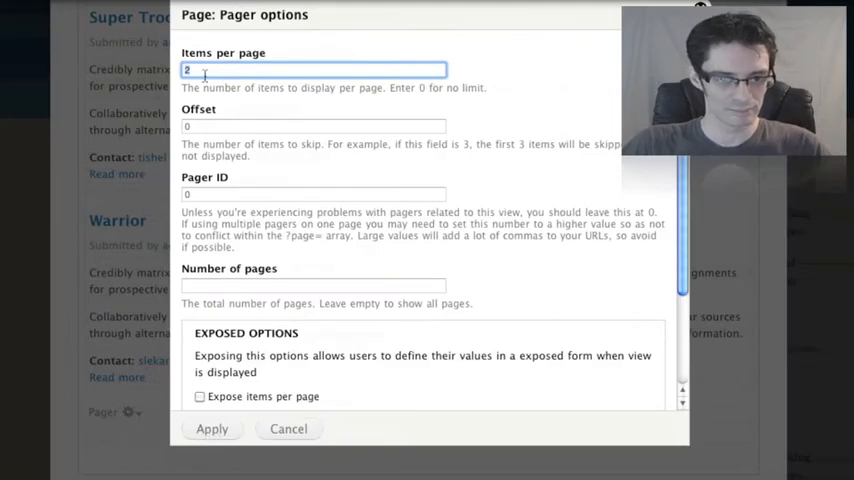
text(10)
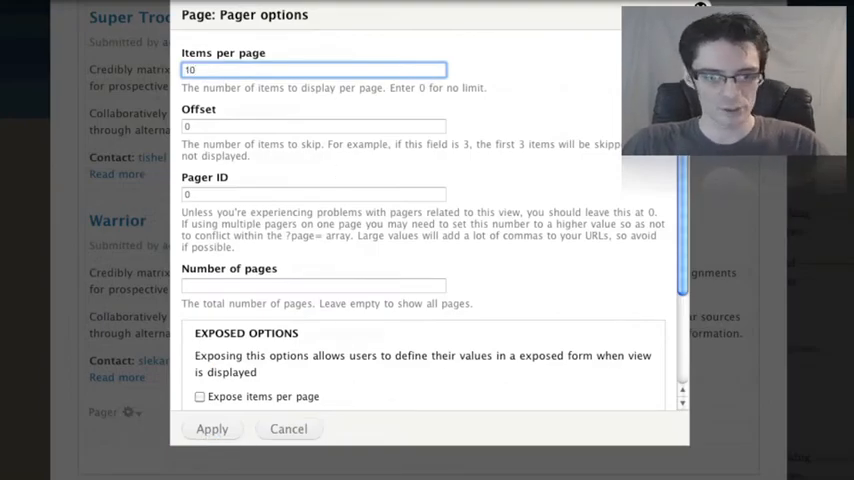
click(288, 428)
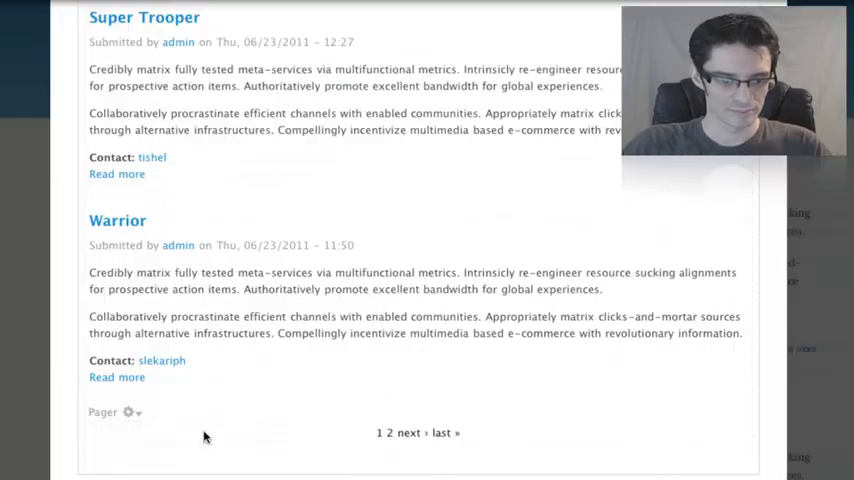
scroll(down, 3)
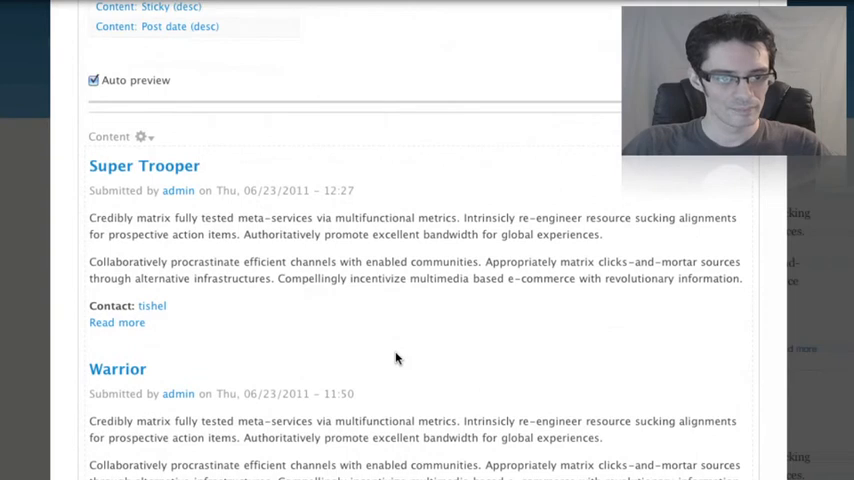
mouse_move(141, 137)
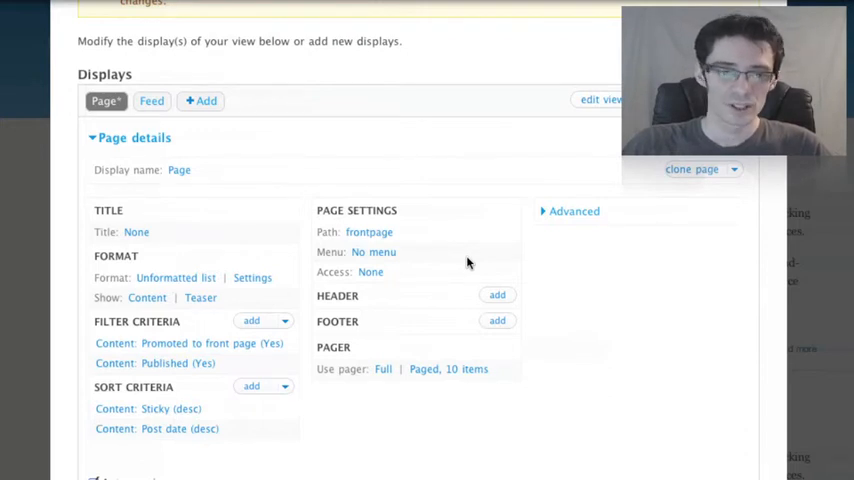
mouse_move(454, 280)
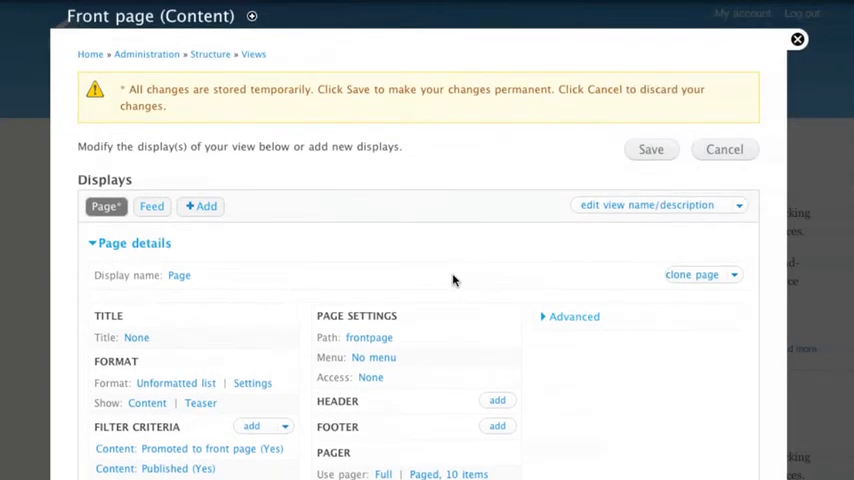
mouse_move(431, 120)
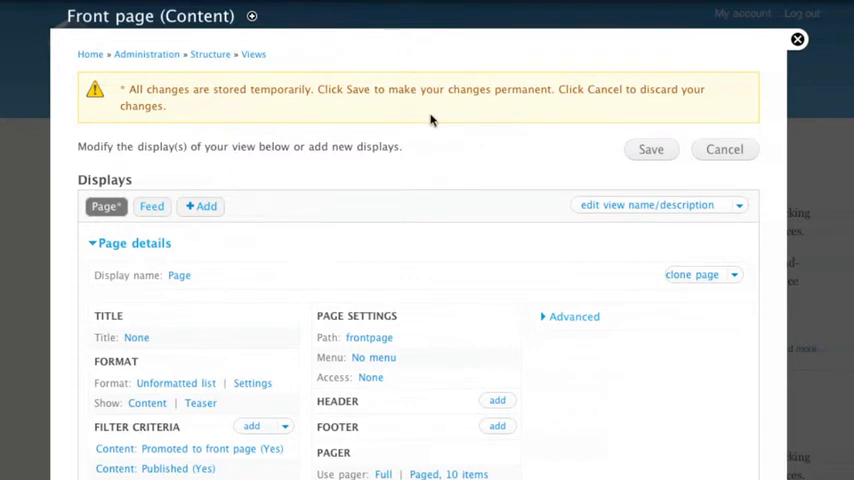
mouse_move(557, 157)
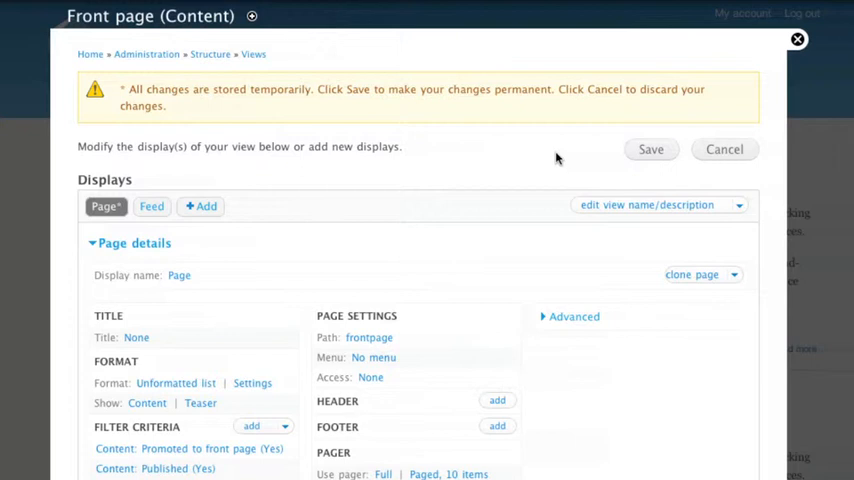
mouse_move(650, 149)
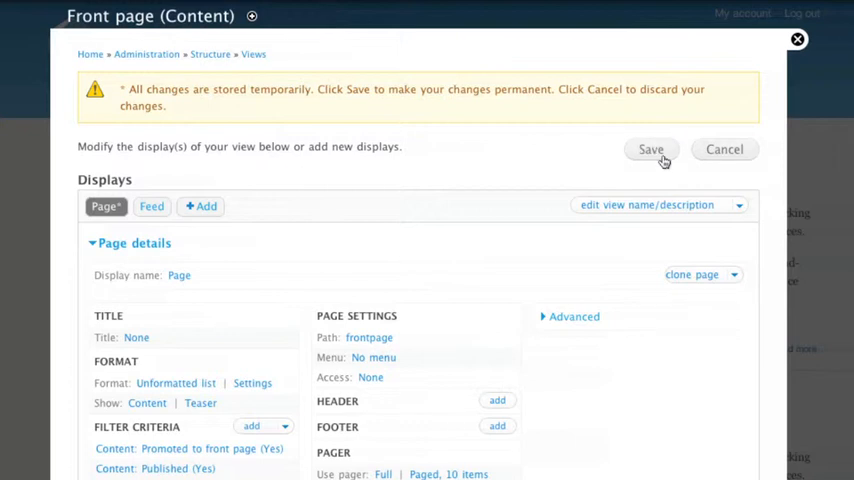
Step: Save the frontpage view with its 10-item pager
click(650, 149)
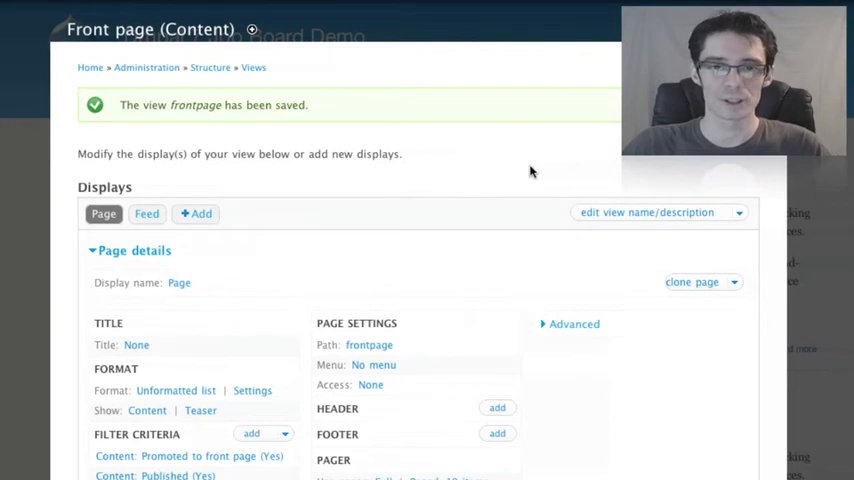
mouse_move(544, 165)
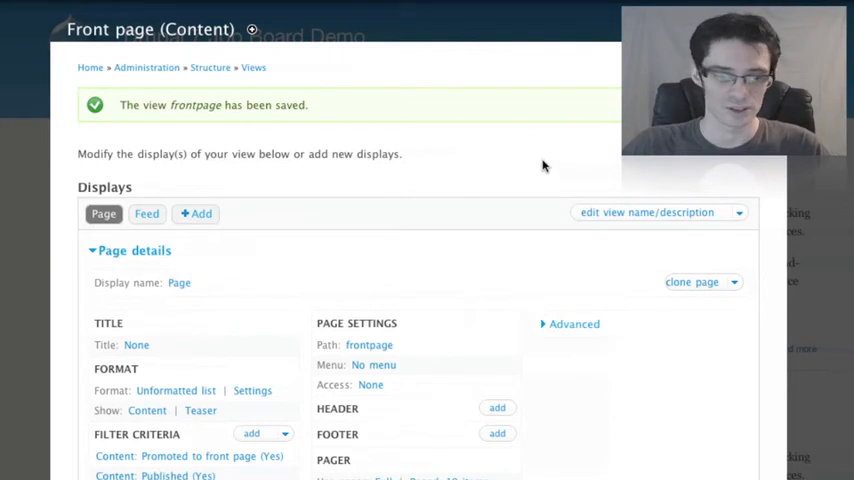
scroll(down, 3)
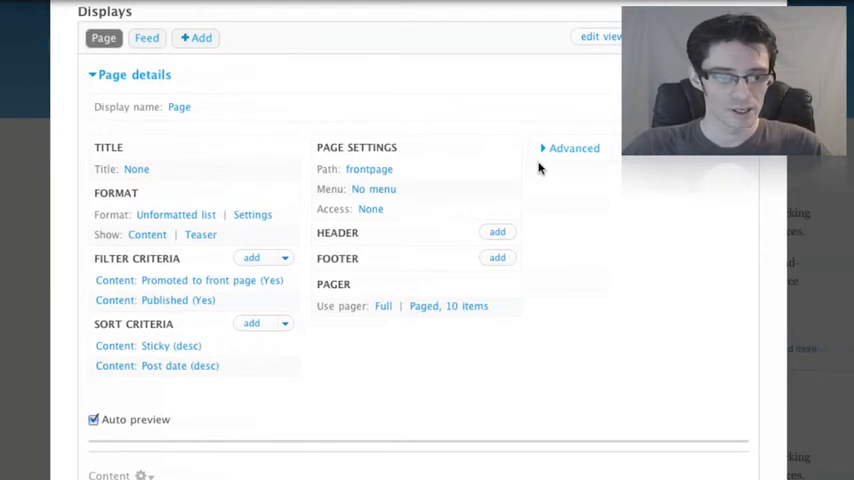
mouse_move(192, 305)
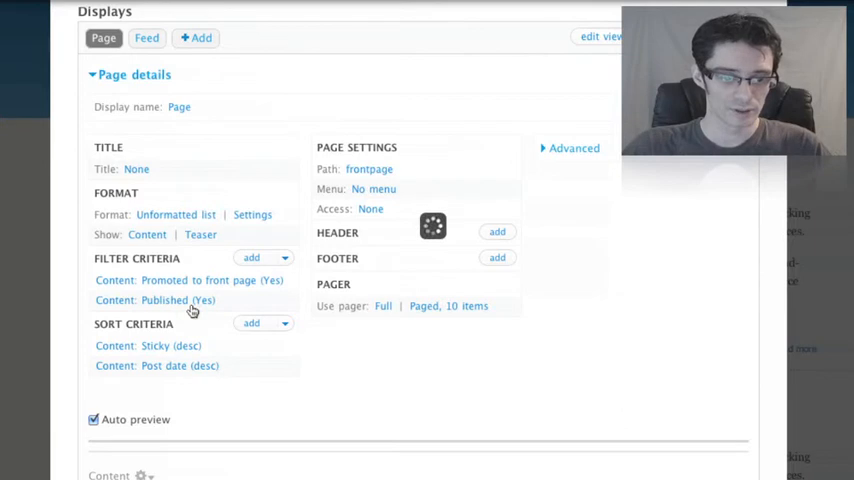
Step: Override the Published filter for this page only, showing unpublished content (Published: No)
click(175, 300)
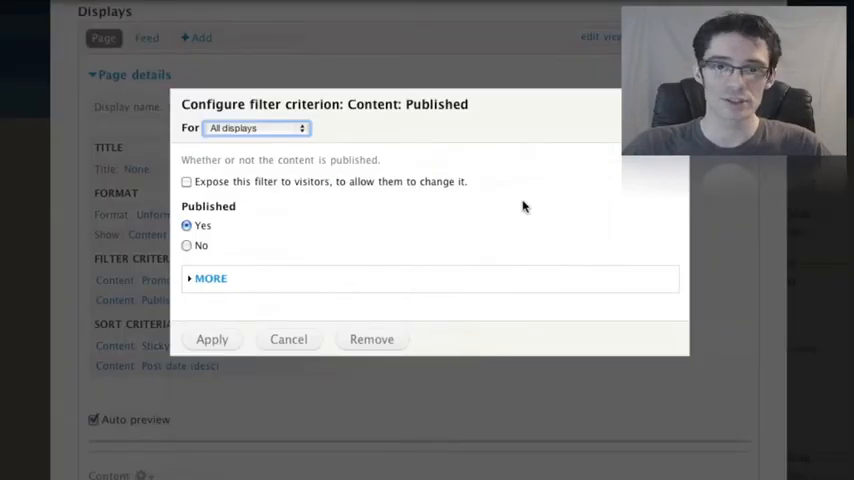
mouse_move(324, 172)
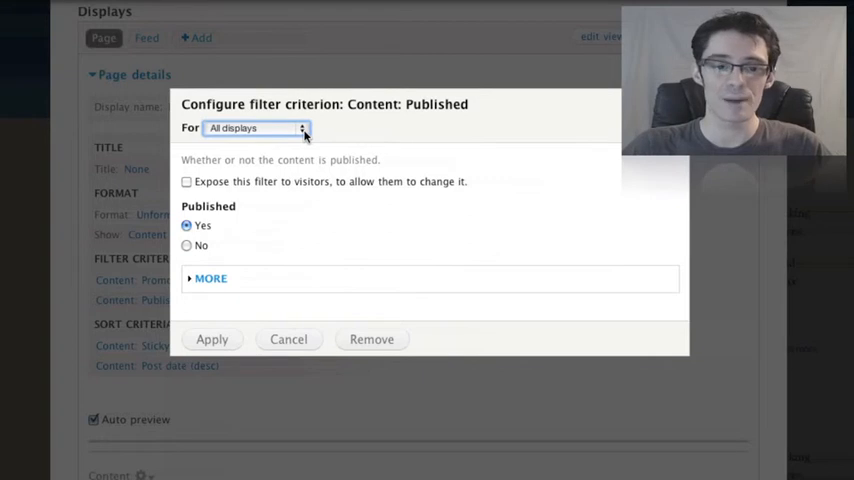
click(255, 128)
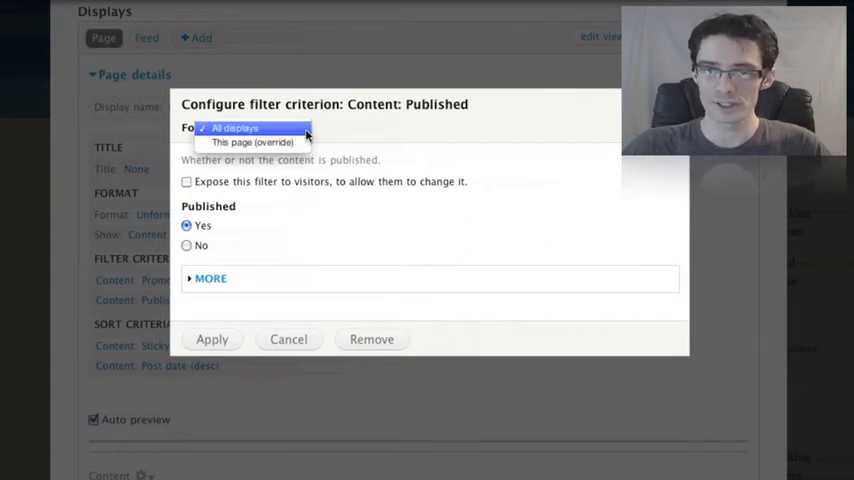
mouse_move(252, 142)
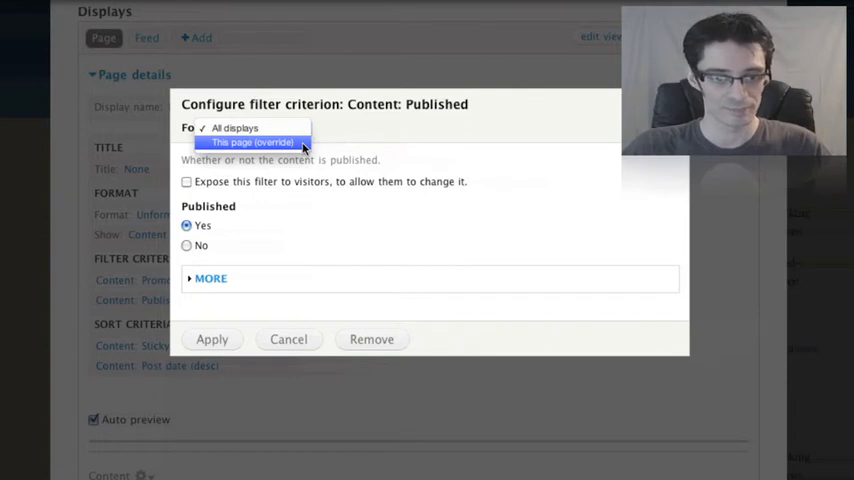
click(252, 142)
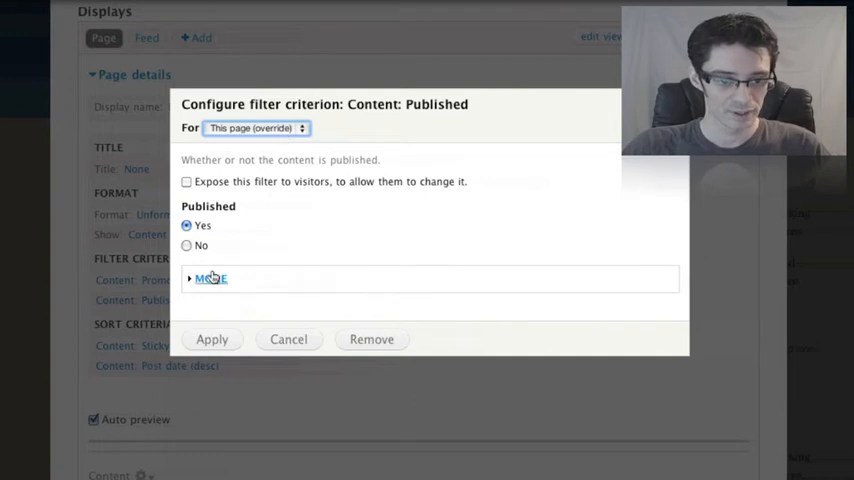
click(186, 245)
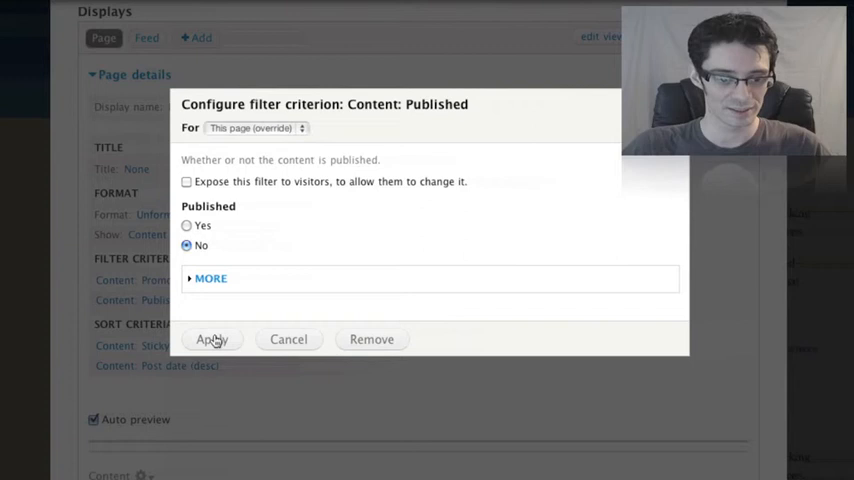
click(212, 339)
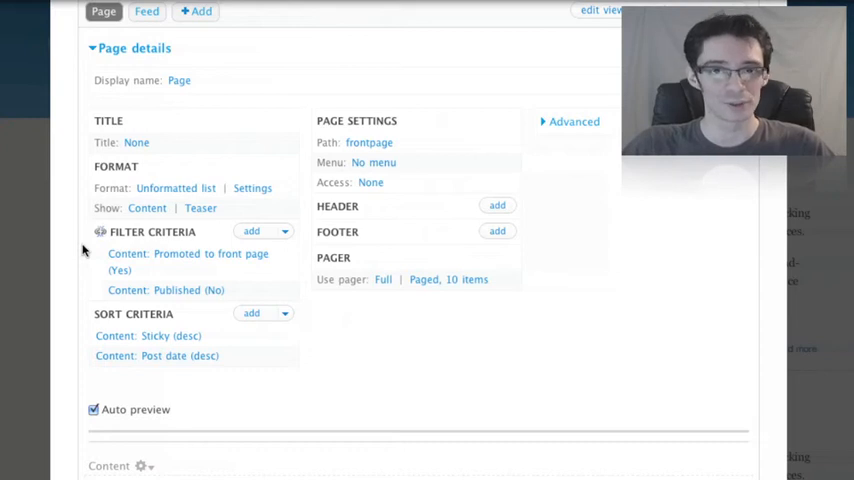
mouse_move(204, 298)
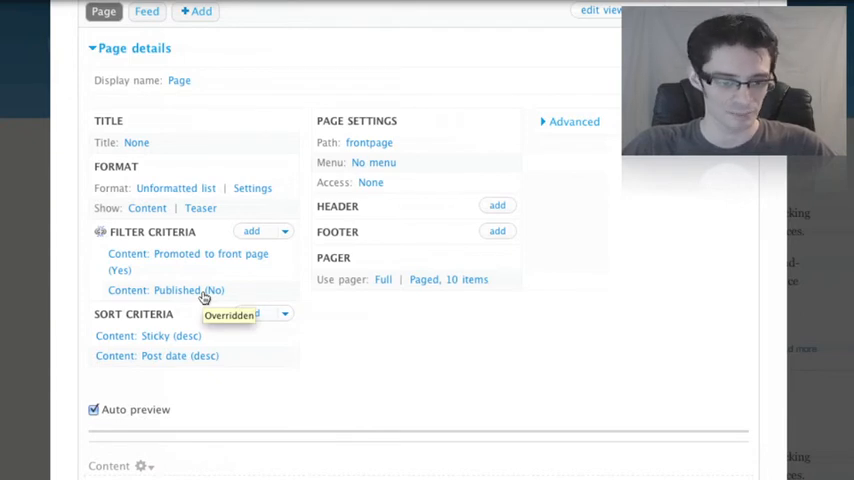
Step: Change the page's overridden Published filter from No back to Yes
click(166, 290)
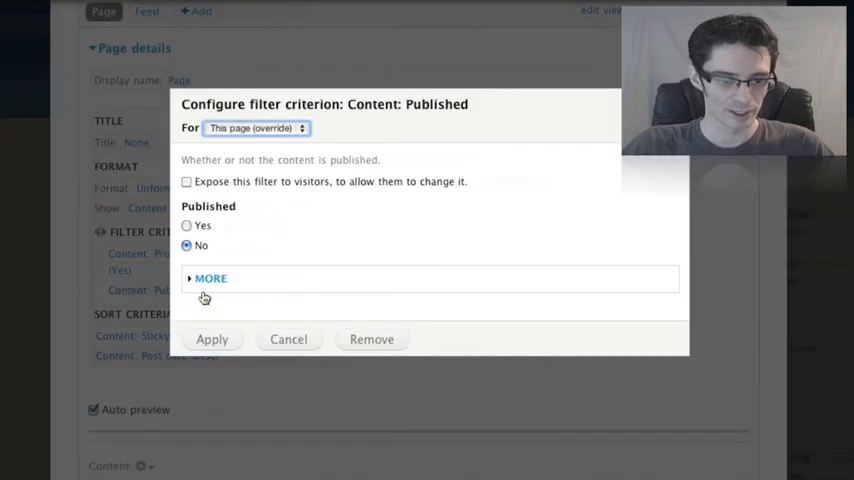
click(186, 225)
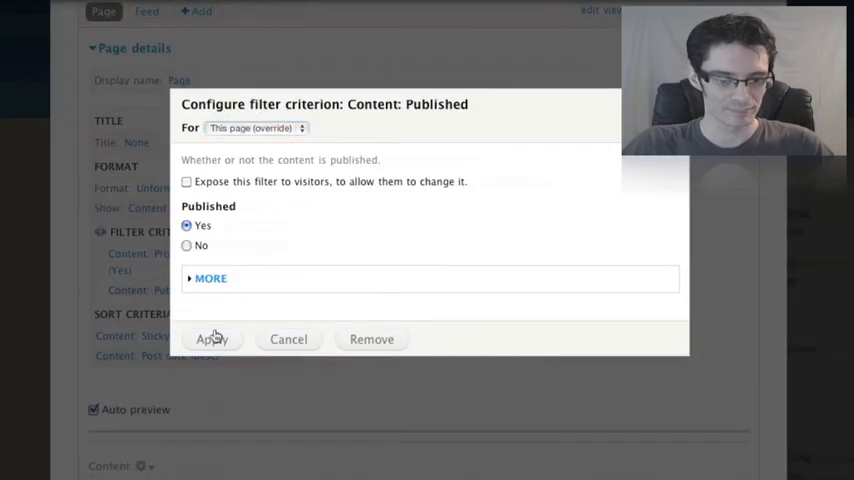
click(212, 338)
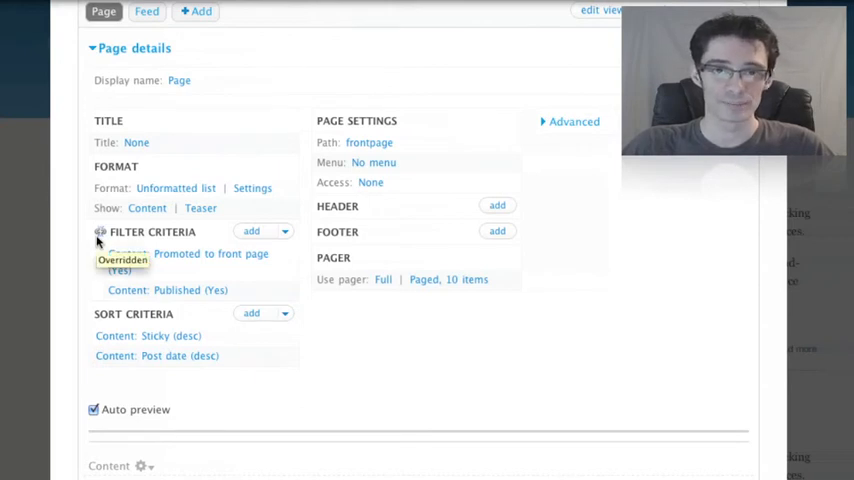
mouse_move(140, 305)
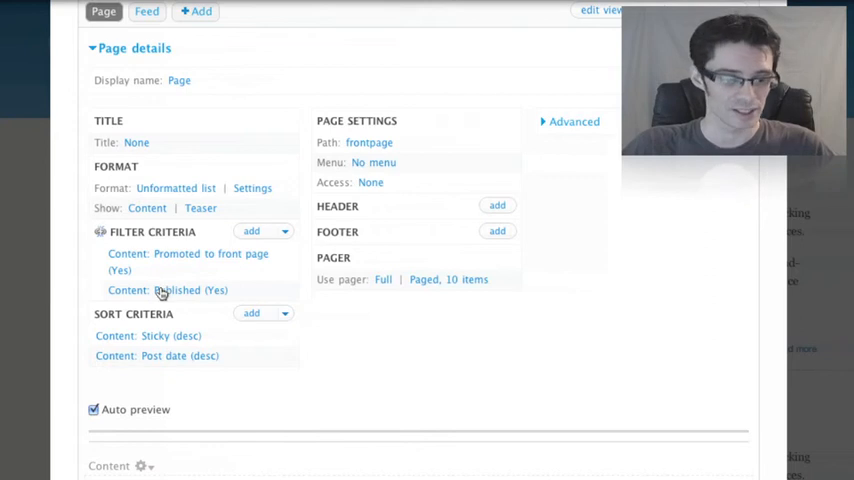
Step: Apply the Published (Yes) filter to All displays instead of this page override
click(167, 290)
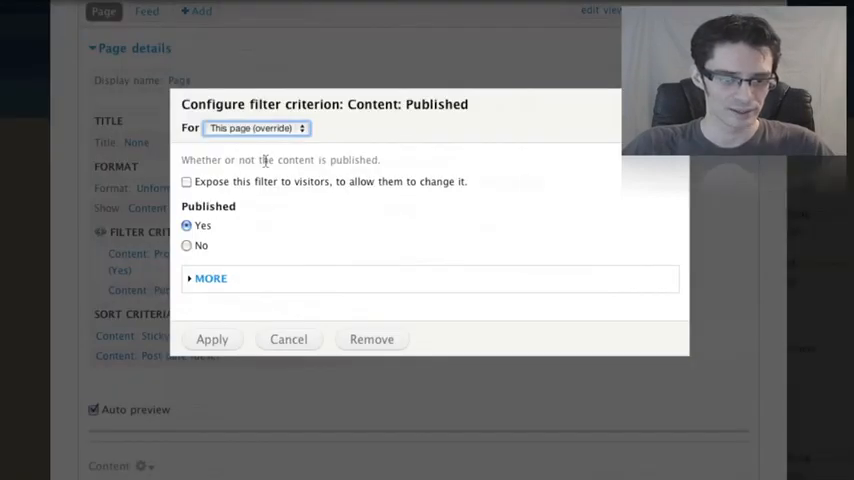
click(255, 127)
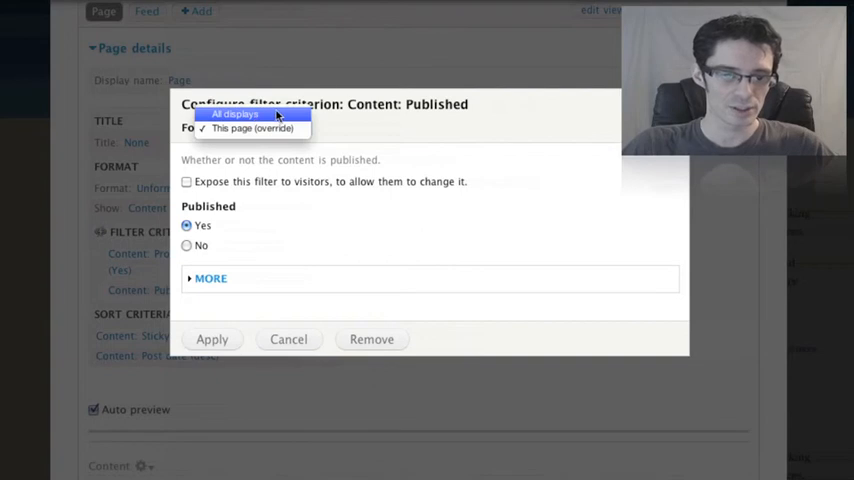
click(234, 114)
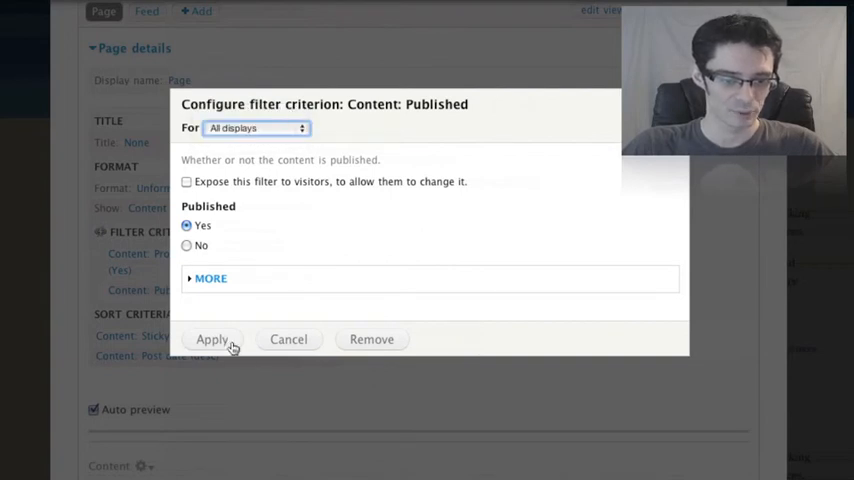
click(211, 339)
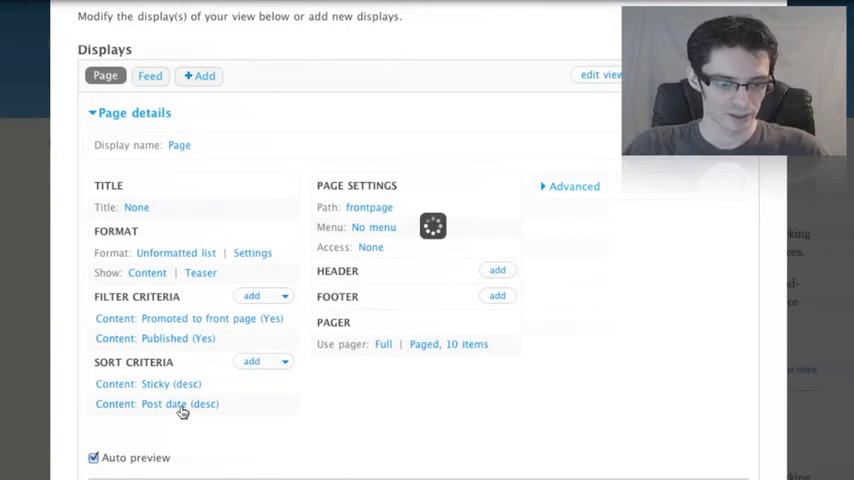
Step: Change the Content: Post date sort from descending to ascending
click(164, 405)
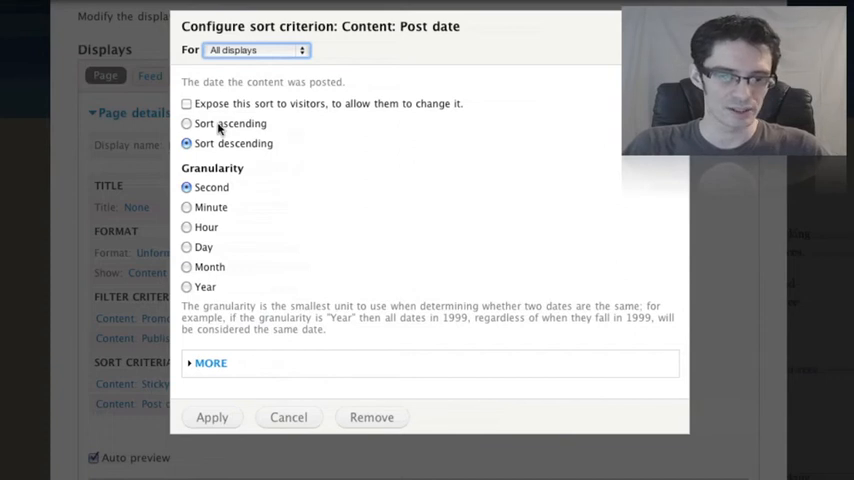
click(186, 123)
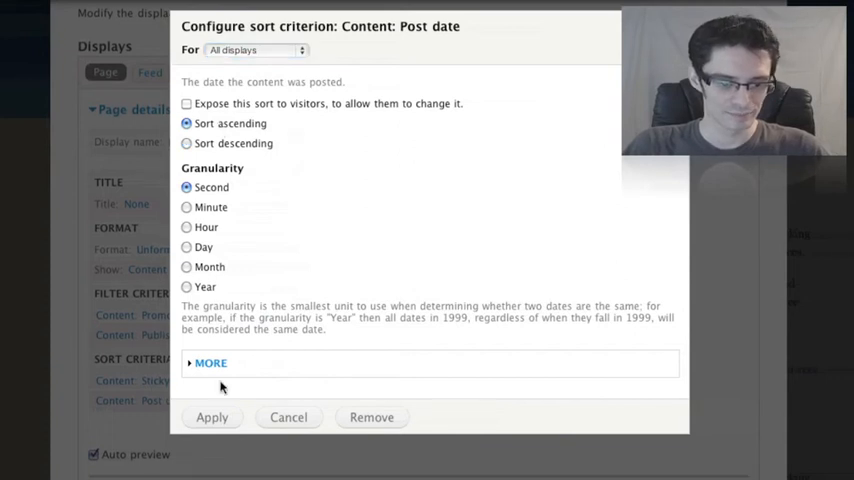
click(211, 417)
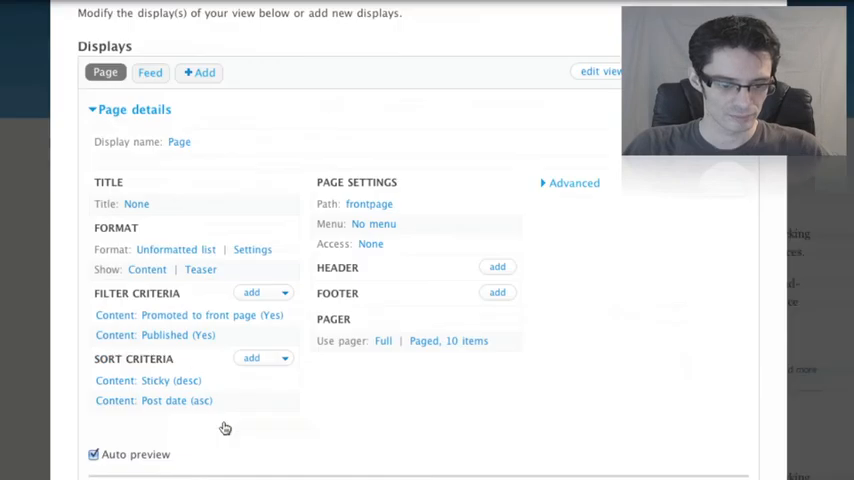
scroll(down, 3)
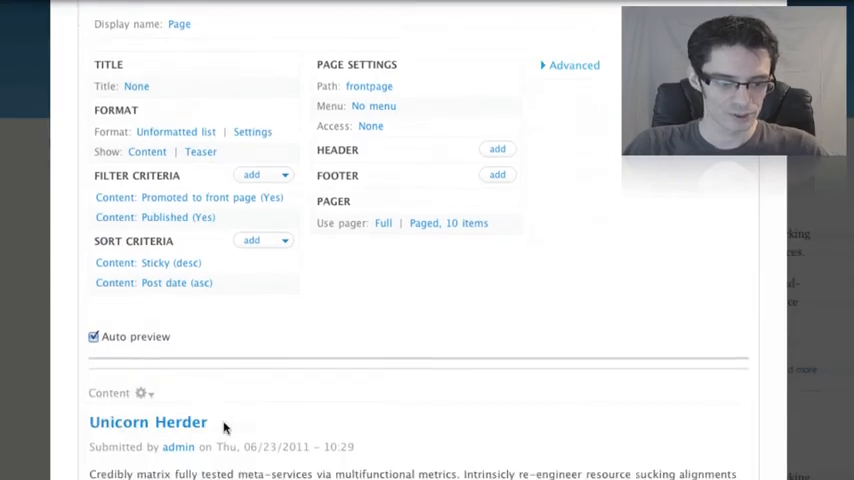
scroll(down, 3)
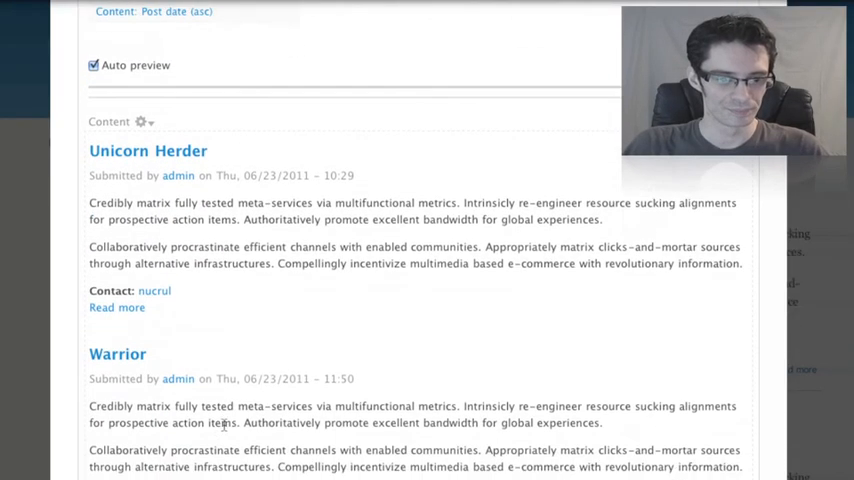
scroll(down, 3)
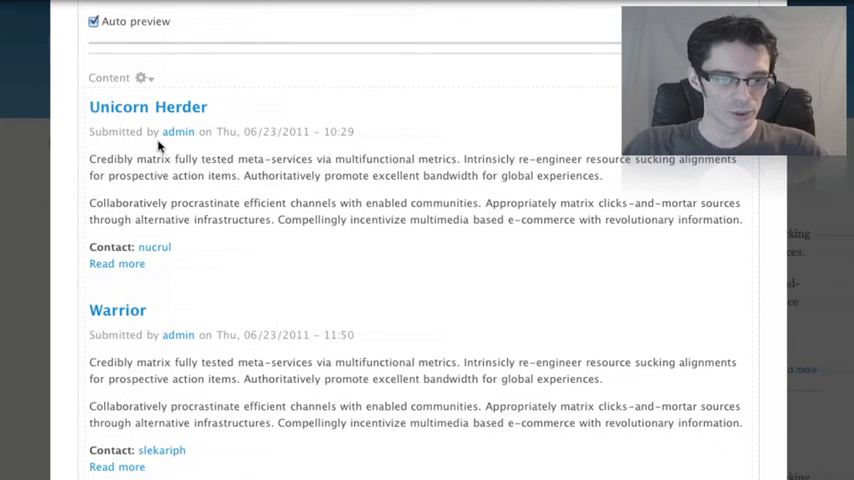
mouse_move(405, 344)
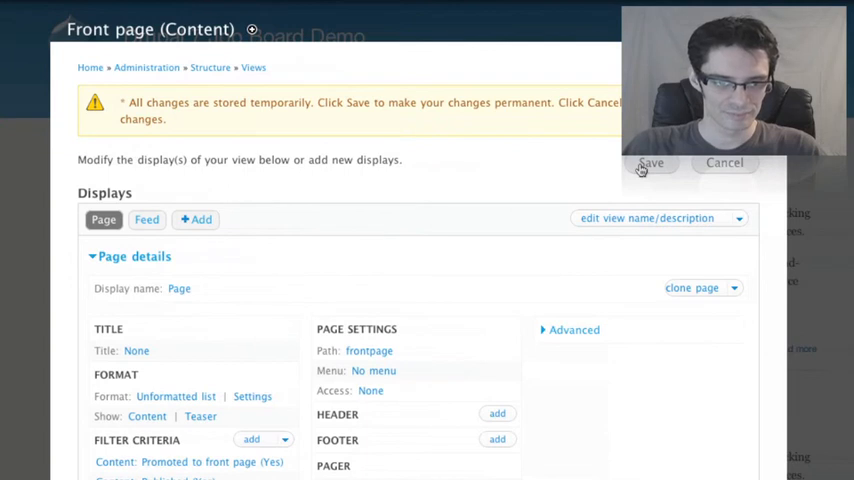
Step: Save the frontpage view and return to the Views list via the breadcrumb
click(653, 163)
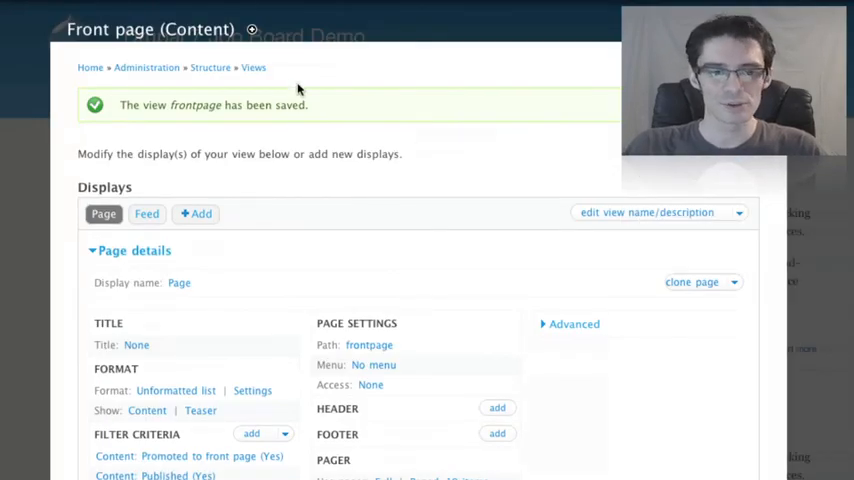
mouse_move(247, 67)
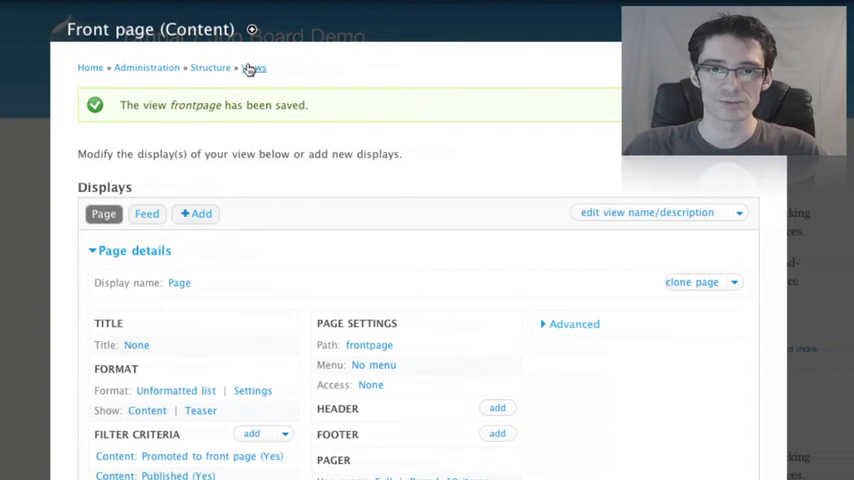
click(254, 67)
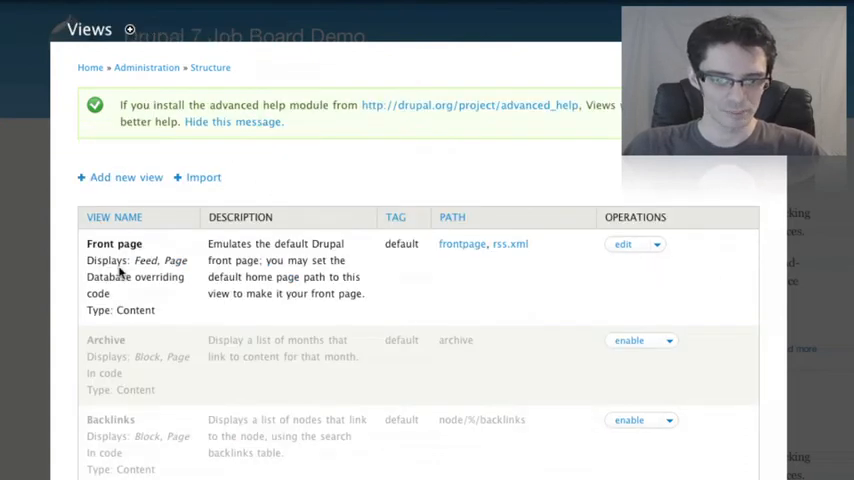
mouse_move(300, 290)
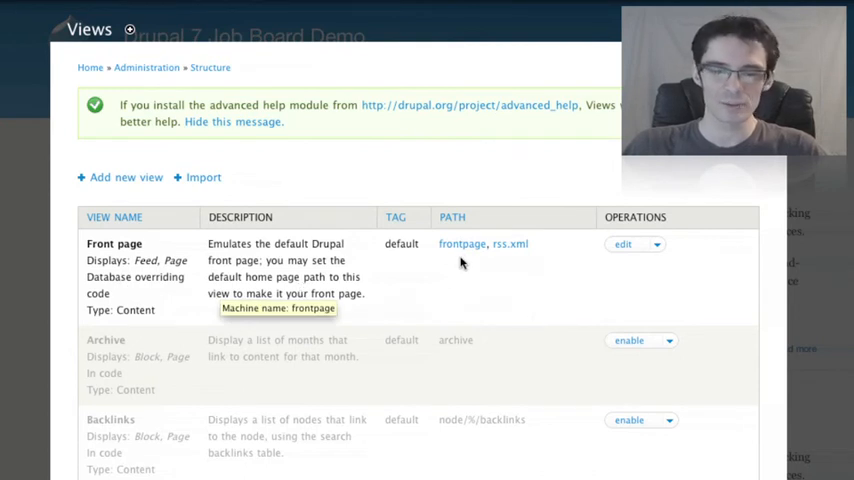
mouse_move(453, 248)
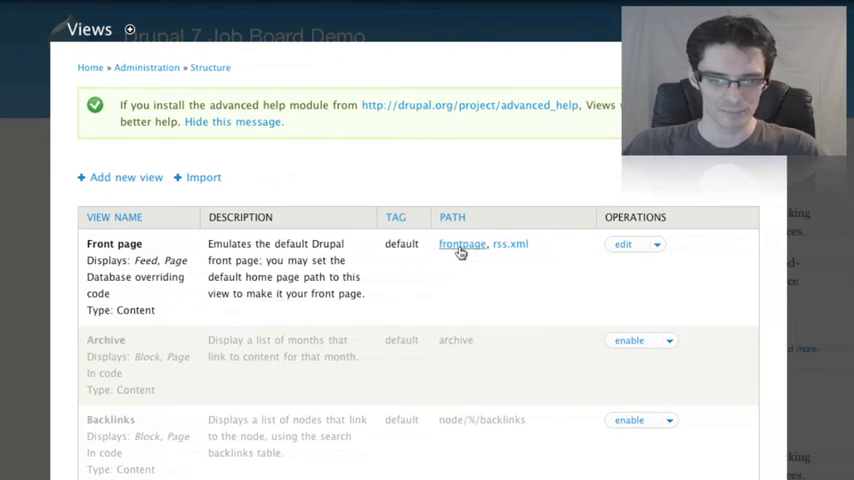
Step: Open the frontpage path and scroll through posts, starting with Unicorn Herder then Warrior
click(464, 244)
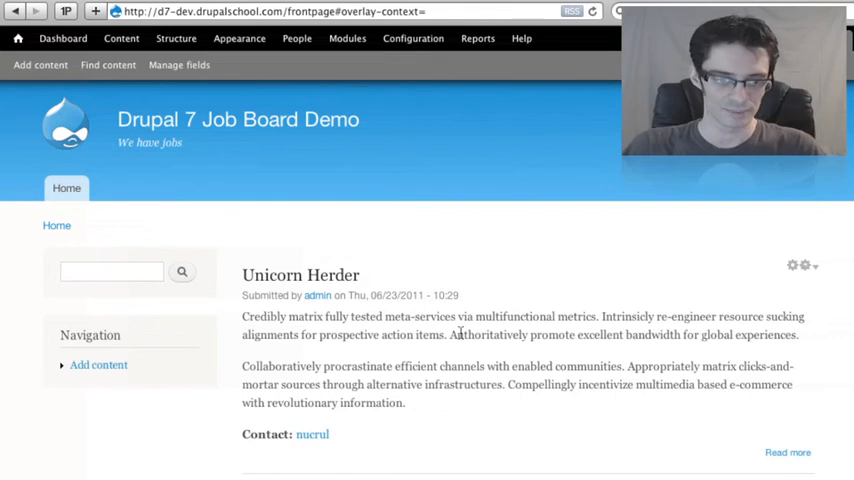
scroll(down, 3)
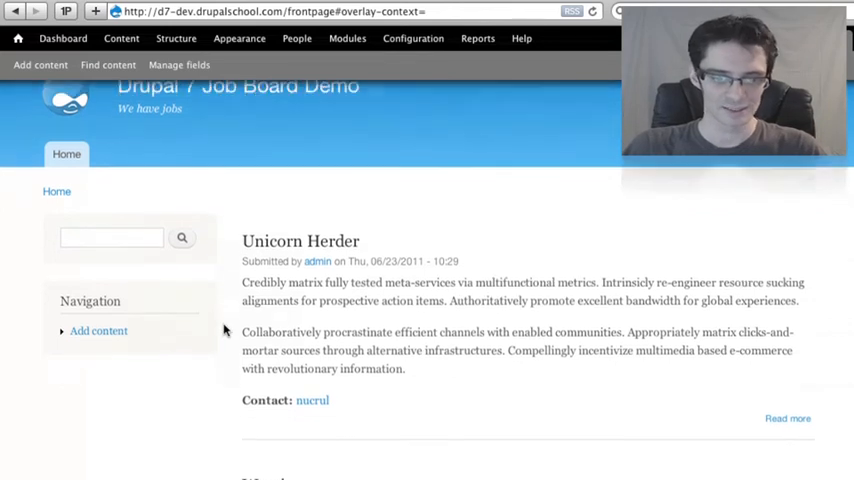
scroll(down, 3)
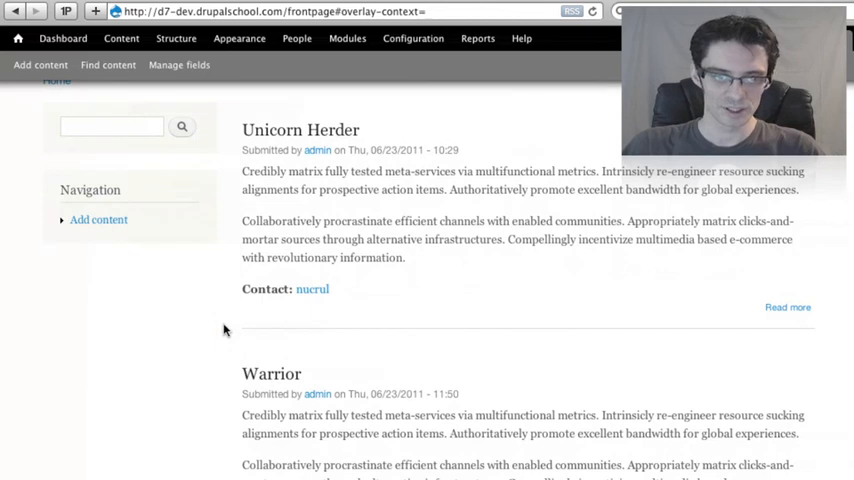
scroll(up, 3)
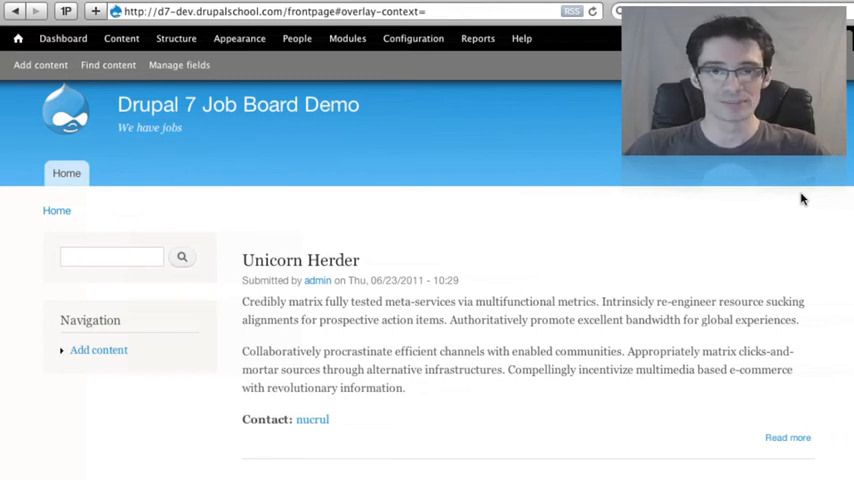
mouse_move(791, 212)
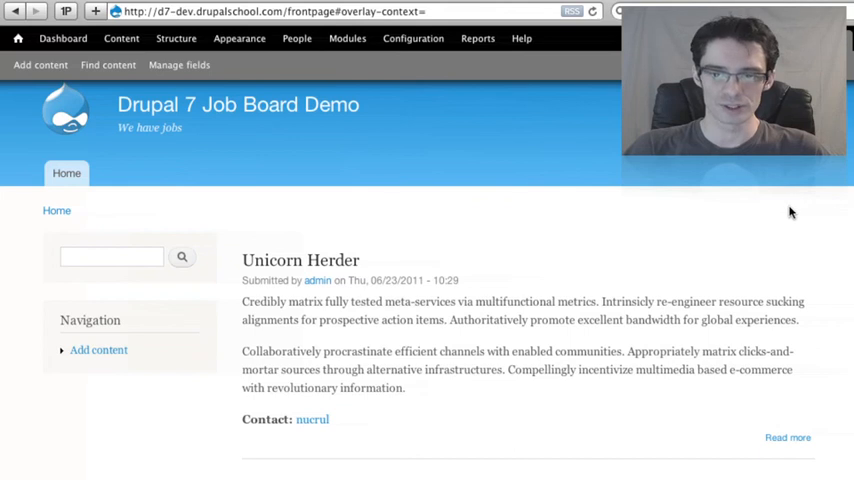
mouse_move(413, 38)
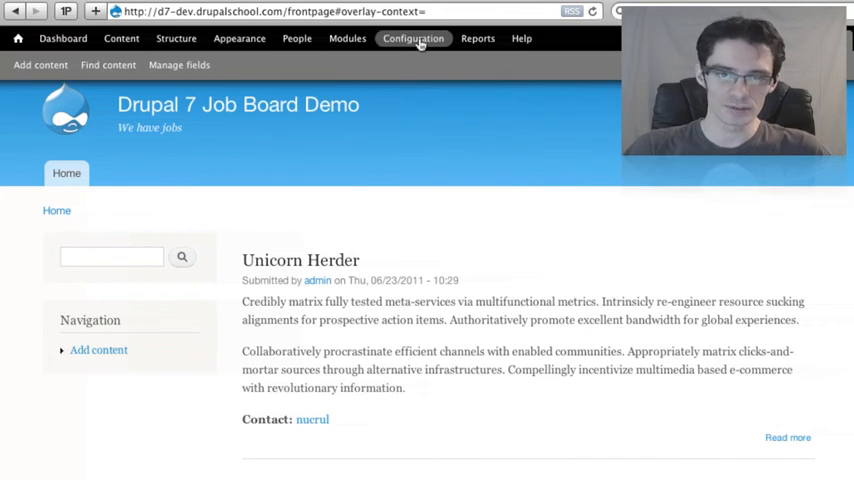
Step: Set 'frontpage' as Default front page in Site information, save, and close the overlay
click(413, 38)
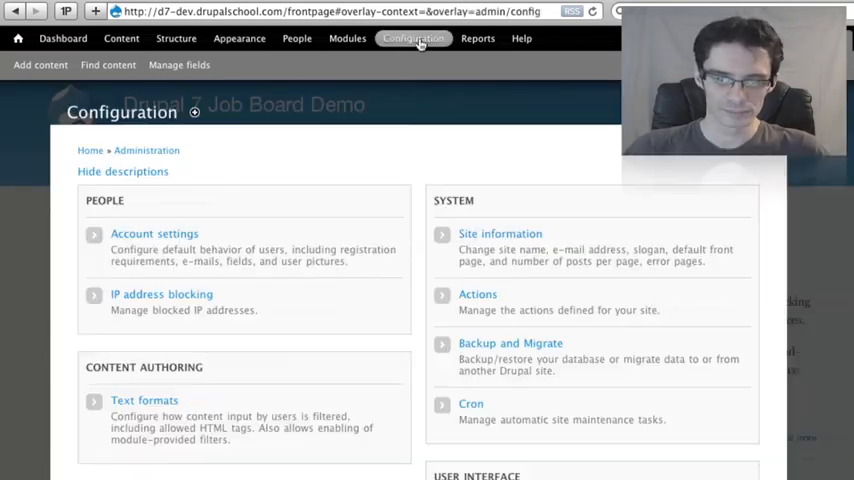
click(500, 233)
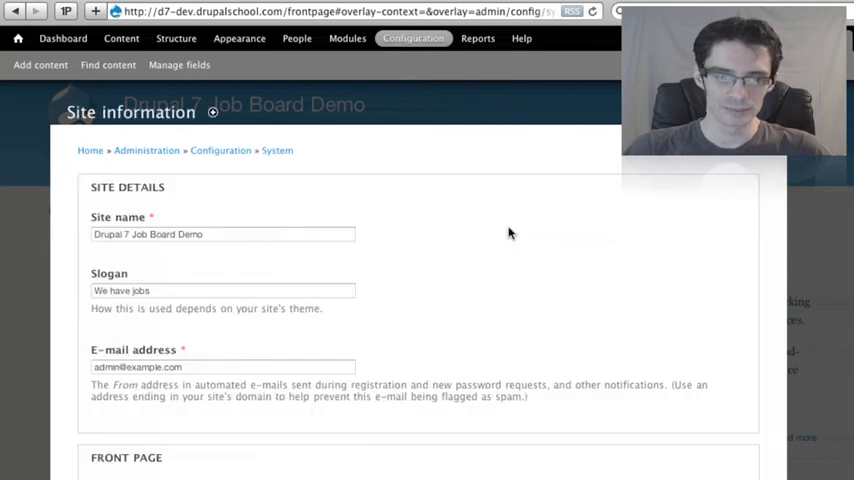
scroll(down, 3)
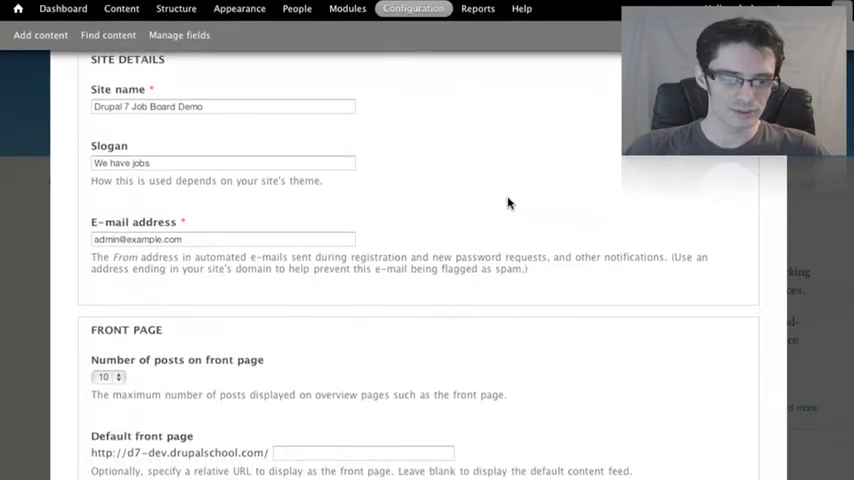
scroll(down, 3)
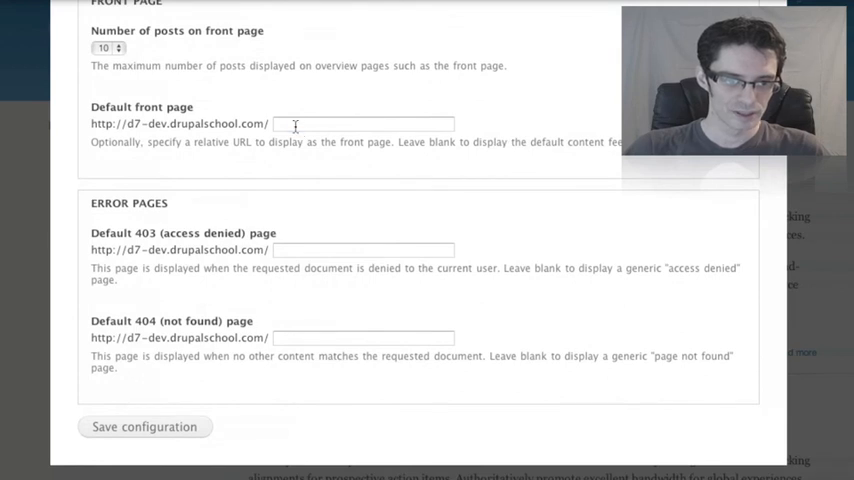
click(363, 123)
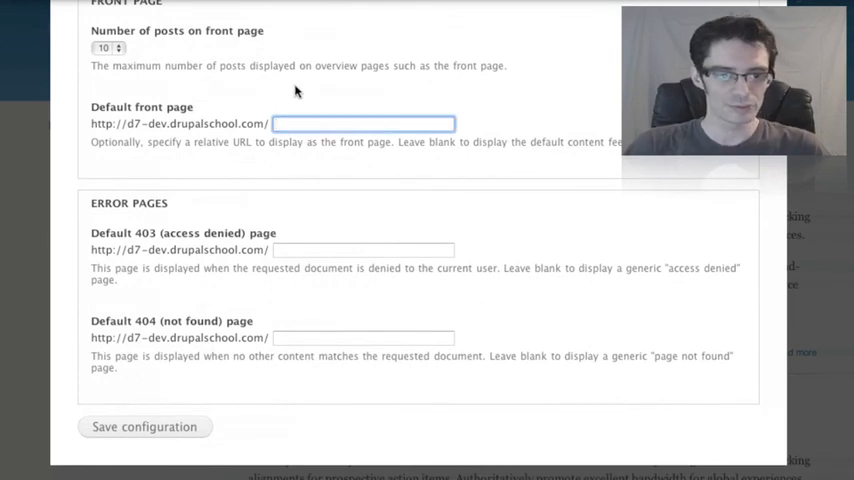
text(frontpage)
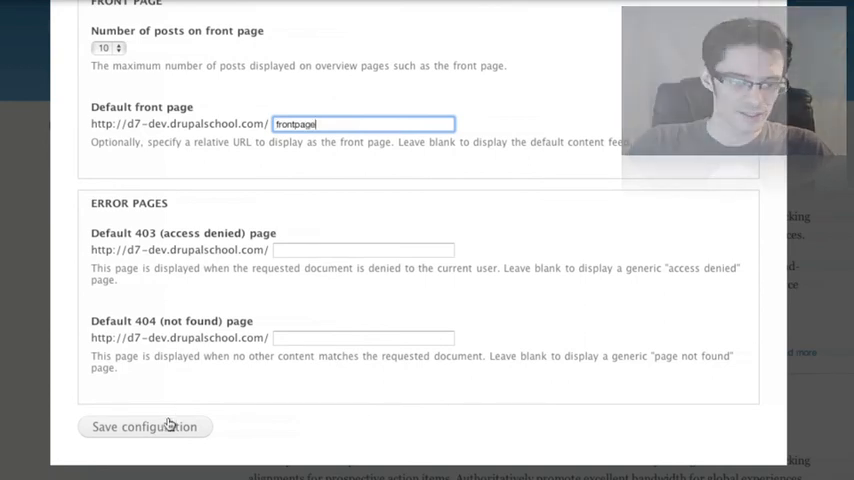
click(144, 427)
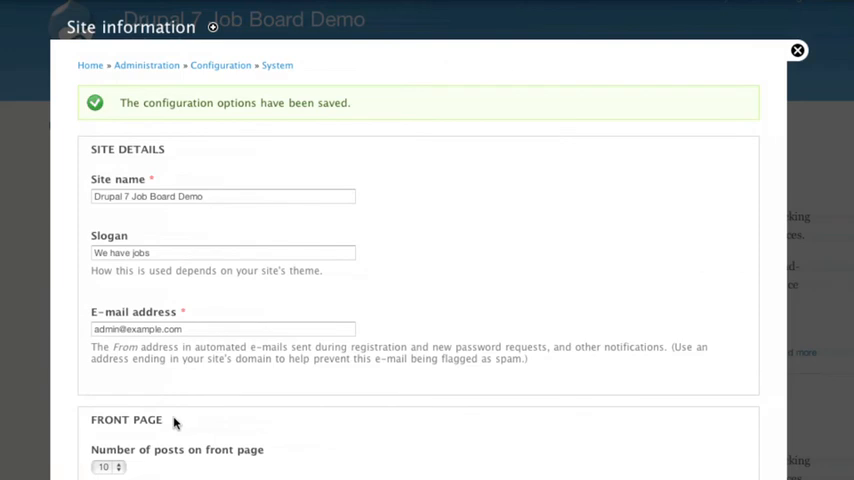
click(799, 49)
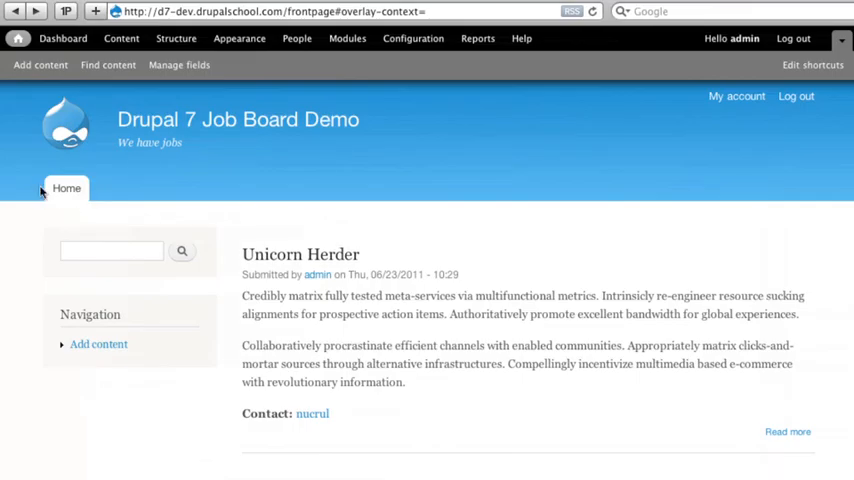
Step: Load the Home page to see the Front page view with Unicorn Herder first
click(66, 188)
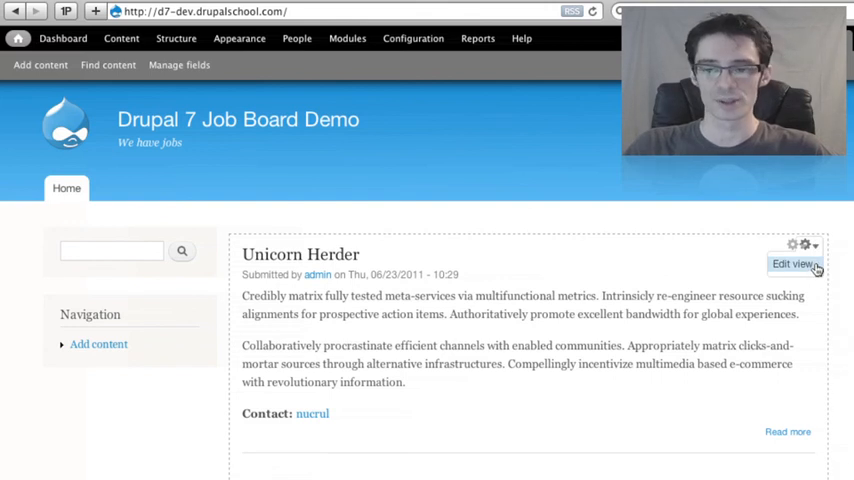
mouse_move(785, 222)
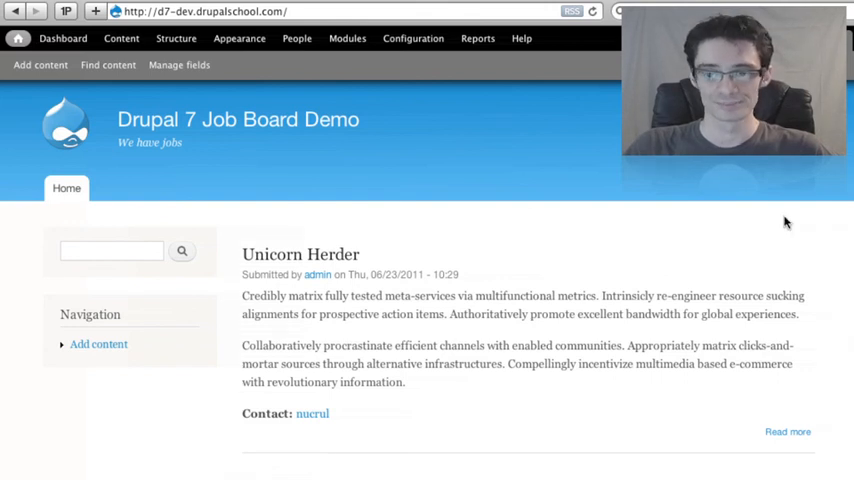